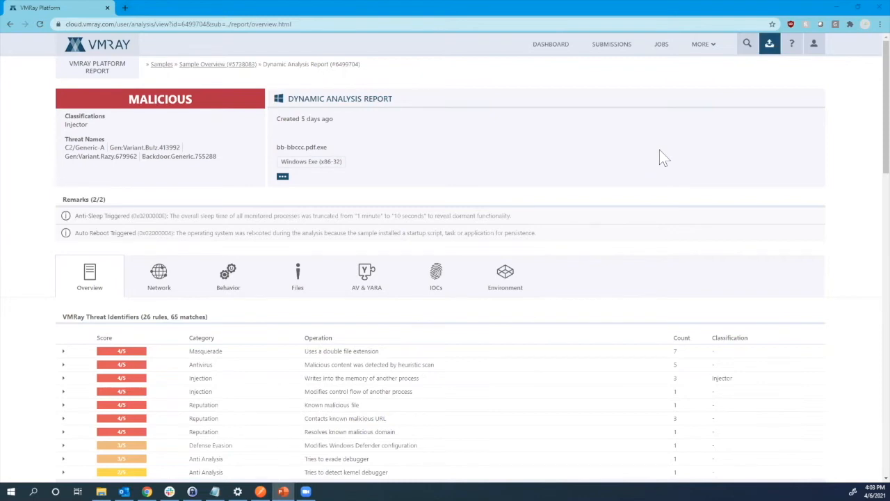
{"action": "mouse_move", "coordinate": [542, 147]}
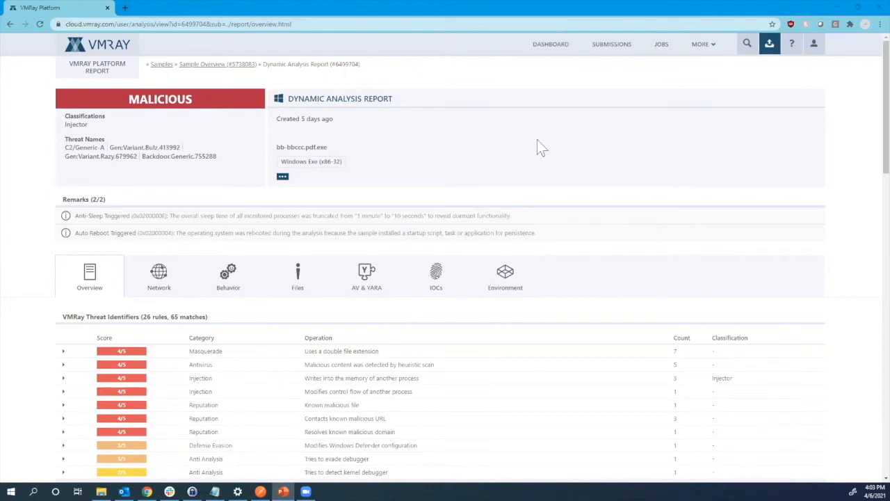
{"action": "mouse_move", "coordinate": [187, 129]}
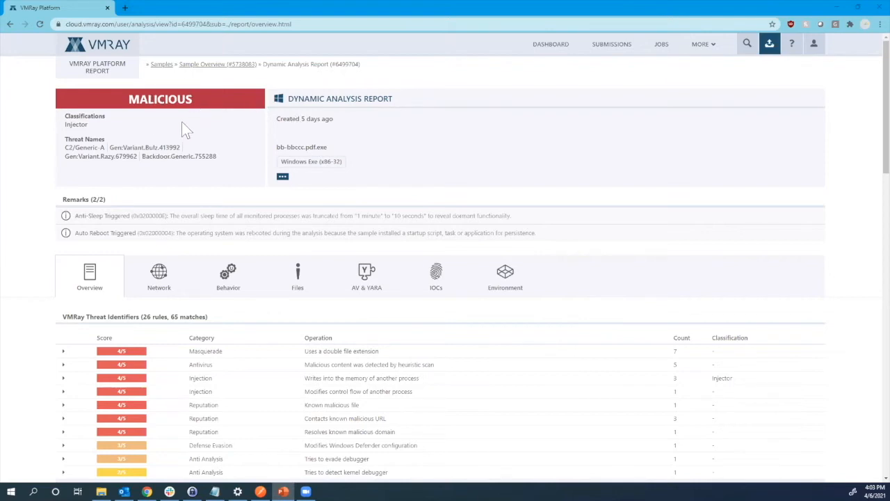
{"action": "mouse_move", "coordinate": [57, 150]}
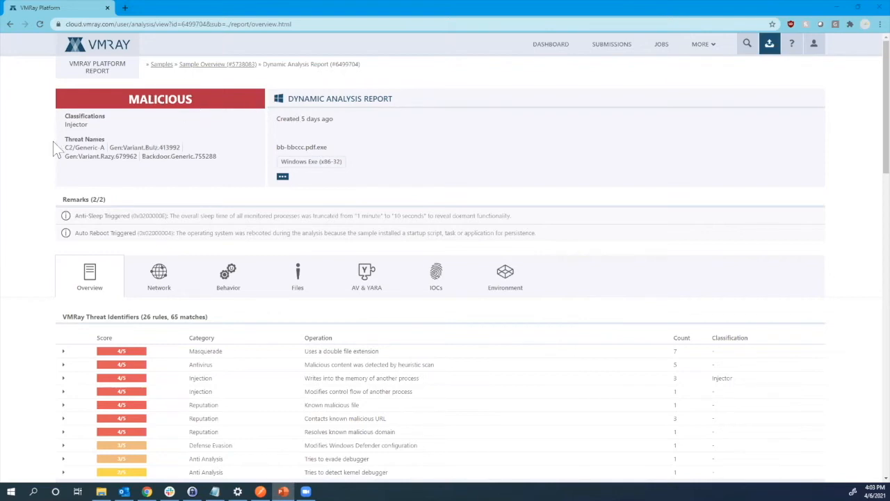
{"action": "mouse_move", "coordinate": [90, 179]}
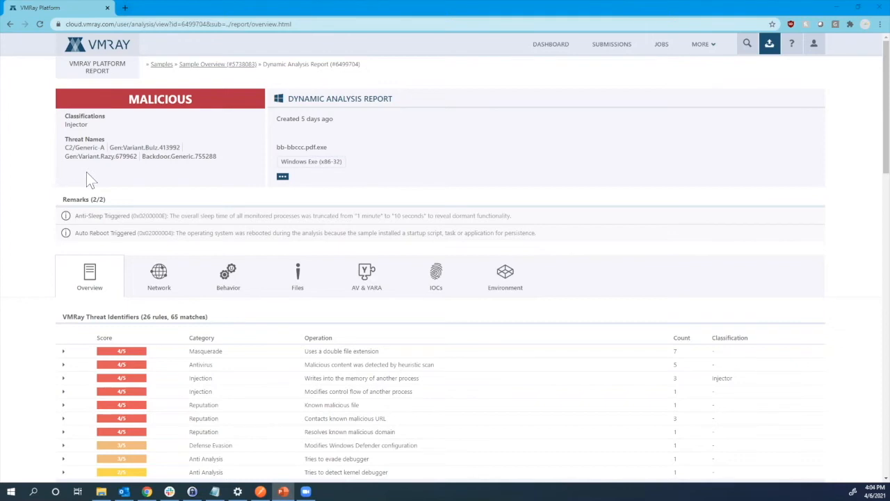
{"action": "mouse_move", "coordinate": [96, 177]}
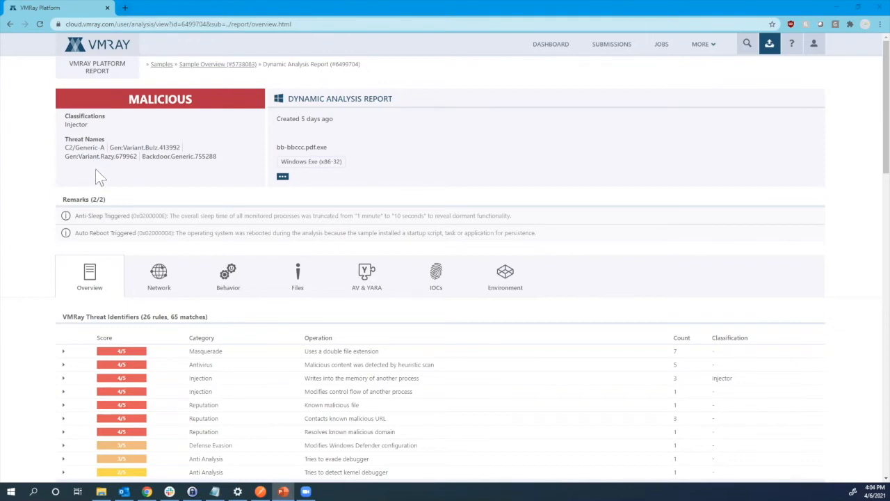
{"action": "mouse_move", "coordinate": [63, 204]}
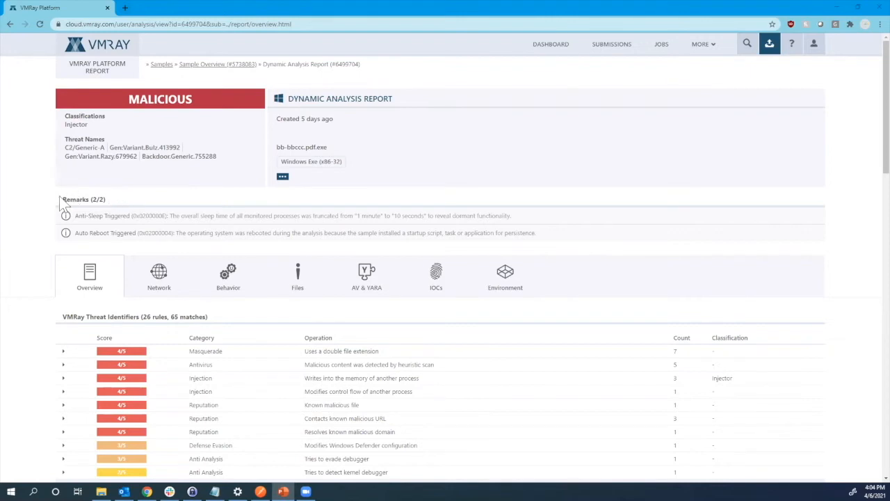
Step: Scroll through the VMRay Threat Identifiers table to list all 26 rules, including network connections
{"action": "scroll", "scroll_direction": "down", "scroll_amount": 3}
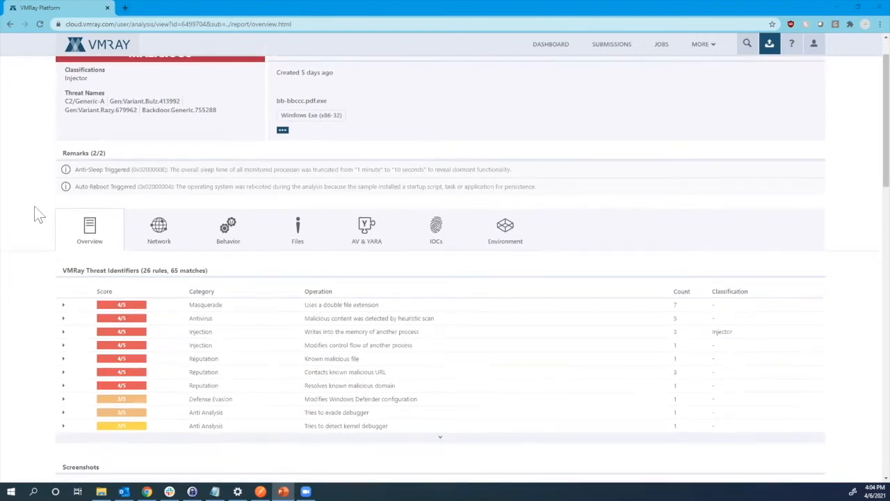
{"action": "mouse_move", "coordinate": [56, 178]}
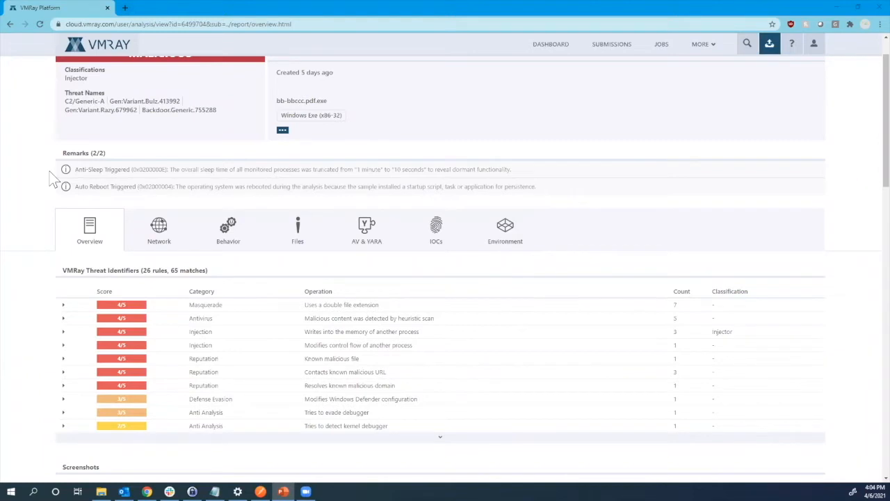
{"action": "mouse_move", "coordinate": [374, 188]}
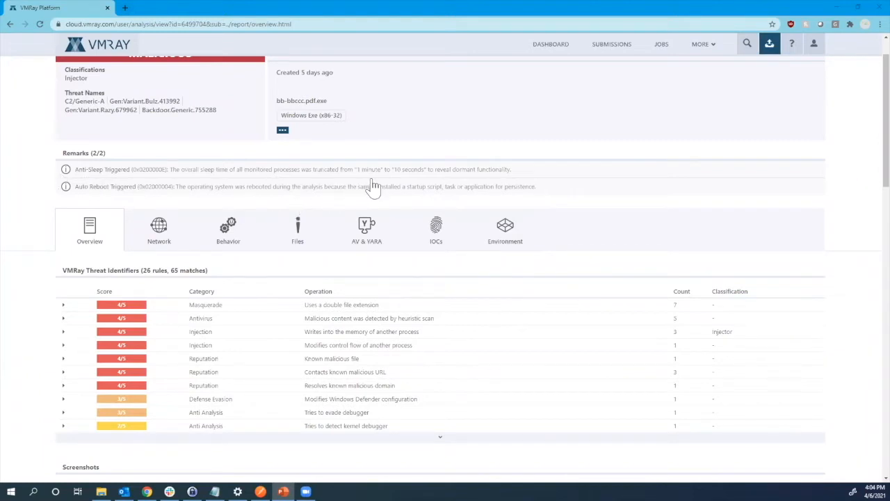
{"action": "mouse_move", "coordinate": [304, 200]}
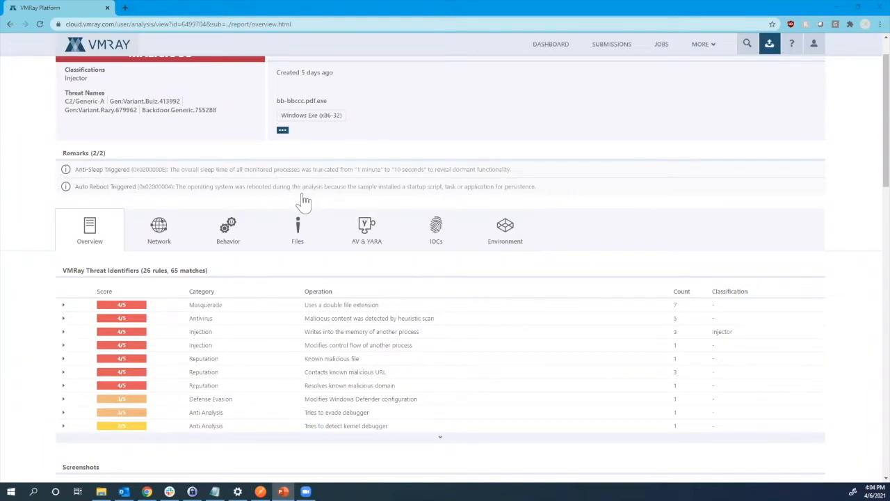
{"action": "mouse_move", "coordinate": [283, 212]}
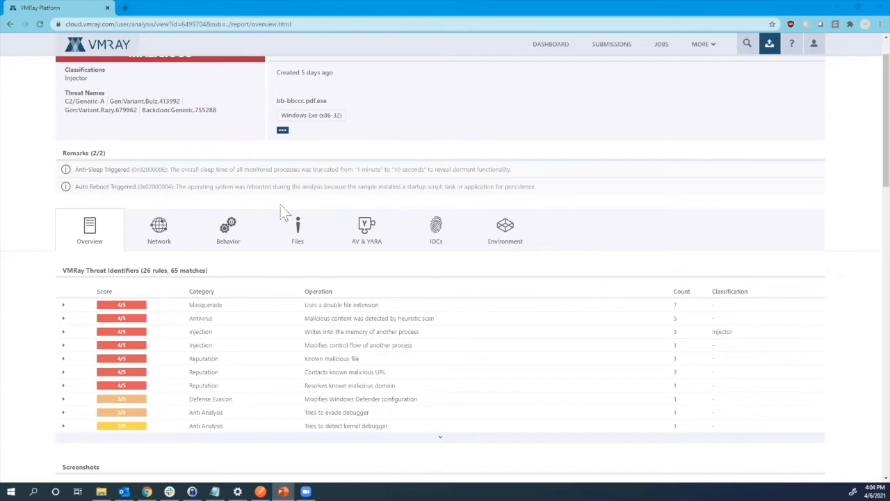
{"action": "mouse_move", "coordinate": [277, 211]}
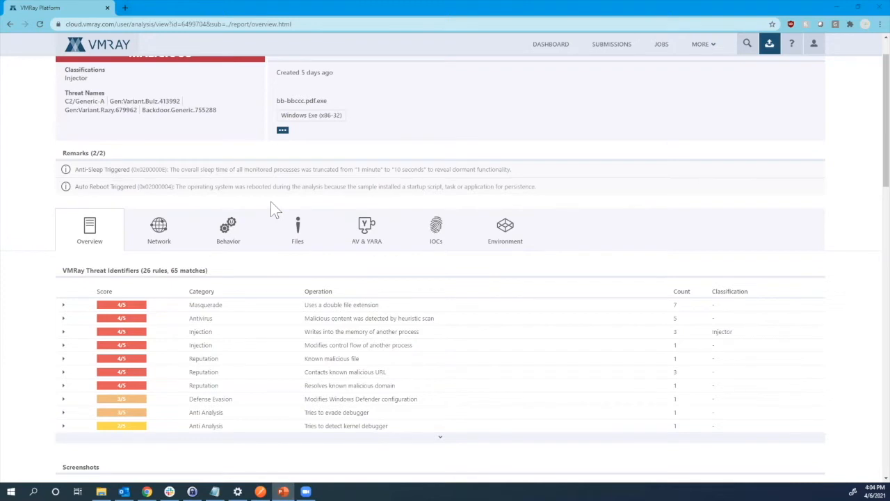
{"action": "scroll", "scroll_direction": "down", "scroll_amount": 3}
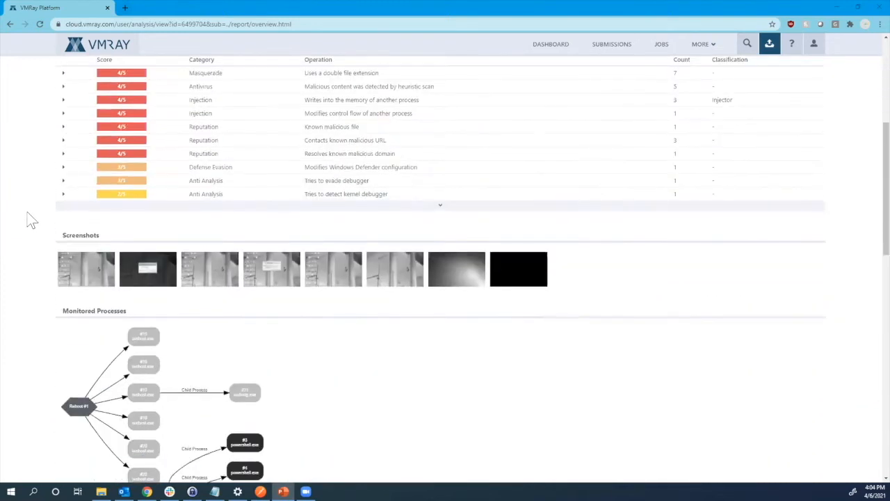
{"action": "scroll", "scroll_direction": "down", "scroll_amount": 3}
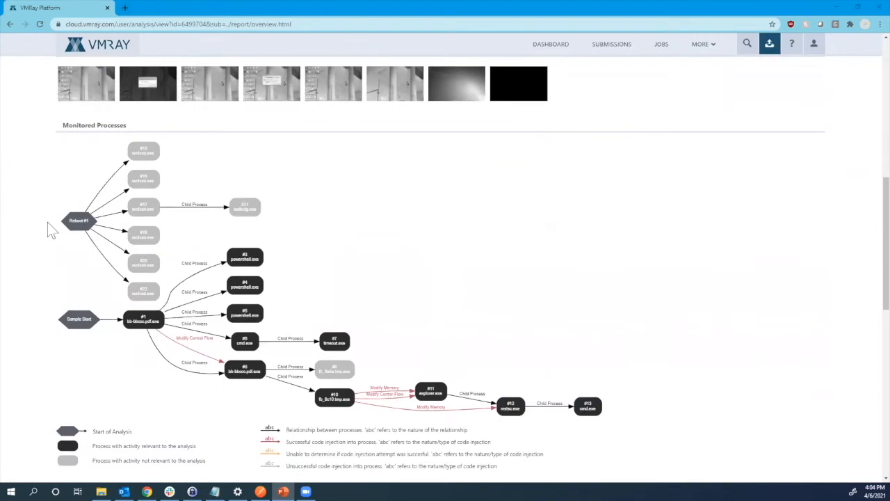
{"action": "mouse_move", "coordinate": [112, 362]}
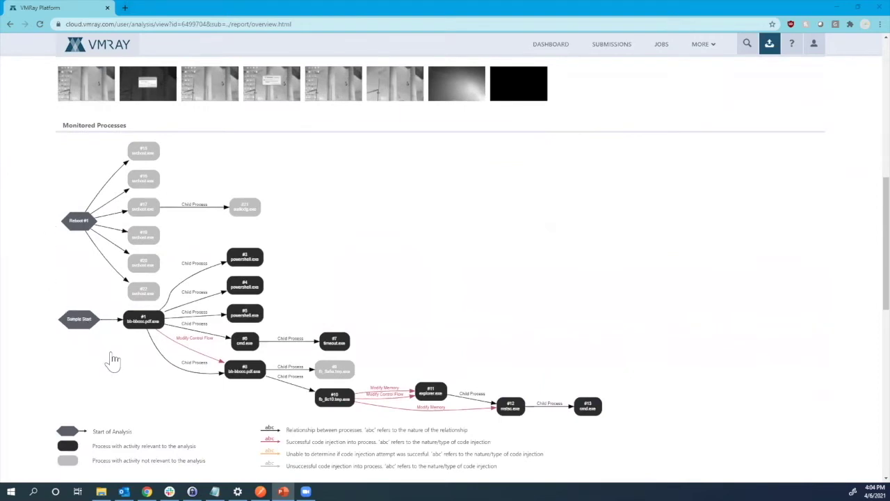
{"action": "mouse_move", "coordinate": [137, 381]}
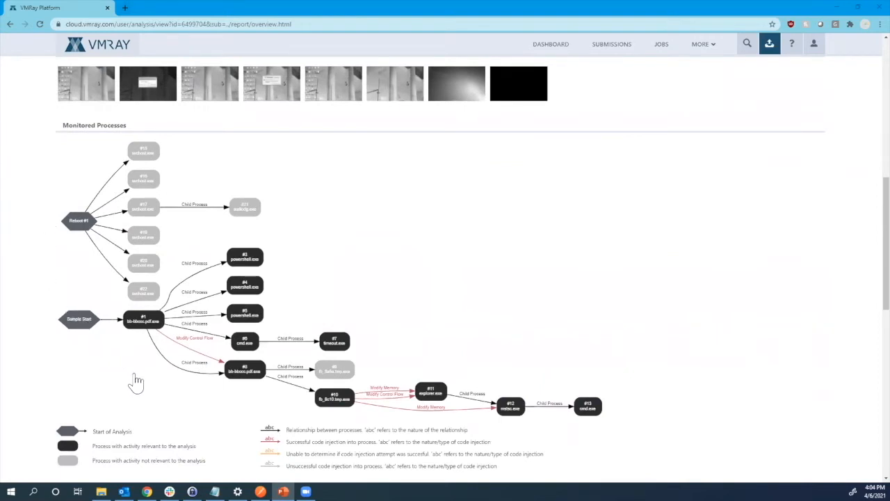
{"action": "mouse_move", "coordinate": [82, 255]}
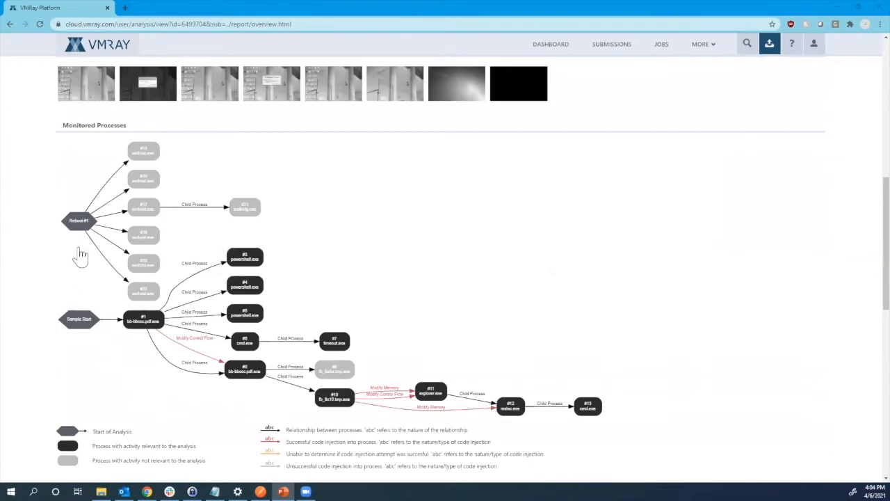
{"action": "mouse_move", "coordinate": [212, 234]}
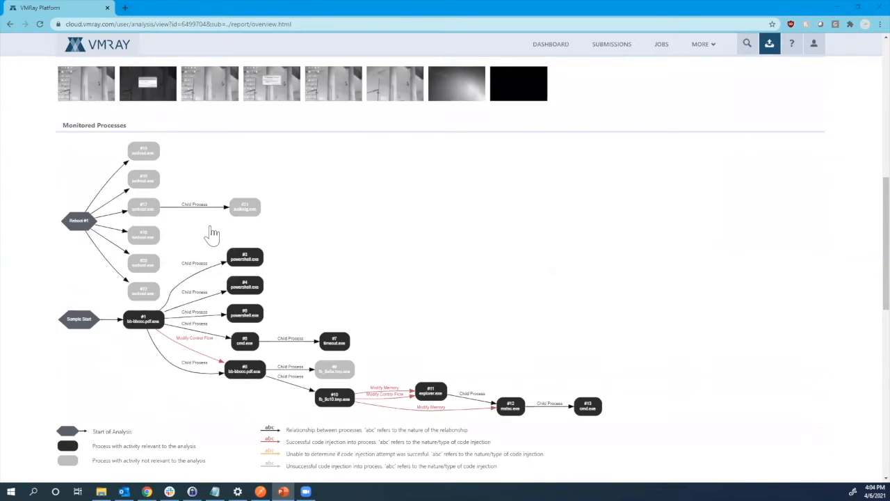
{"action": "mouse_move", "coordinate": [113, 223]}
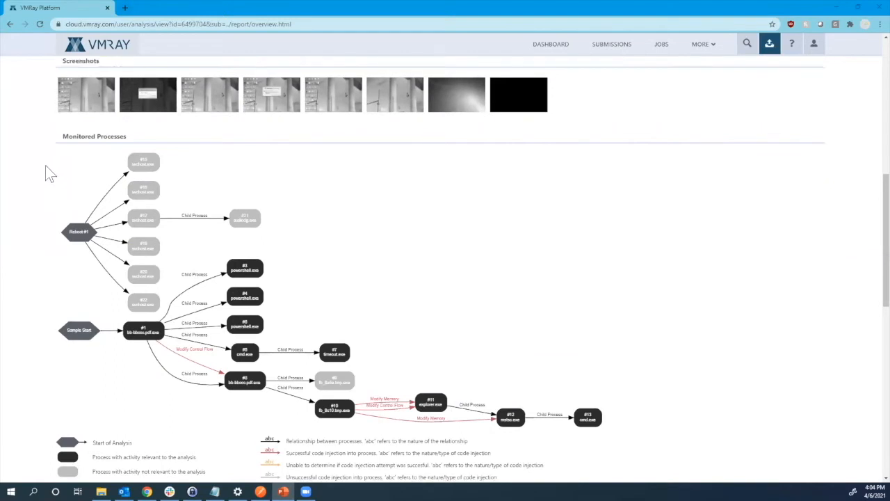
{"action": "scroll", "scroll_direction": "up", "scroll_amount": 3}
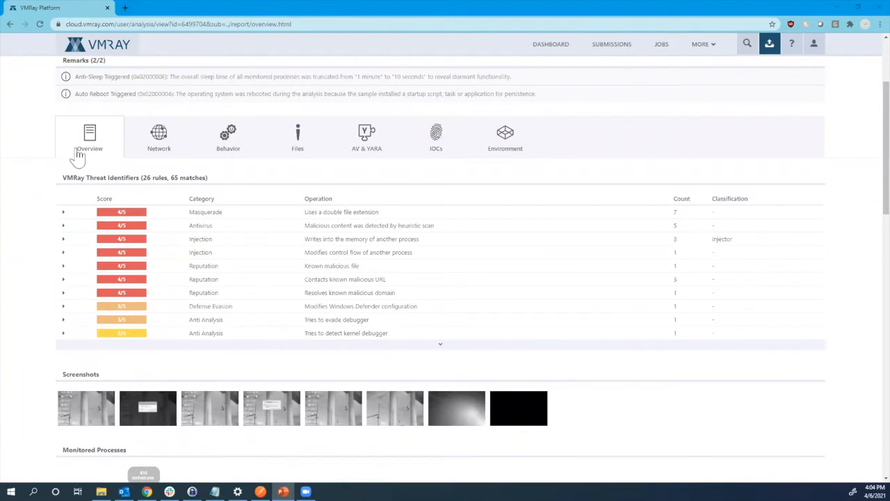
{"action": "mouse_move", "coordinate": [114, 145]}
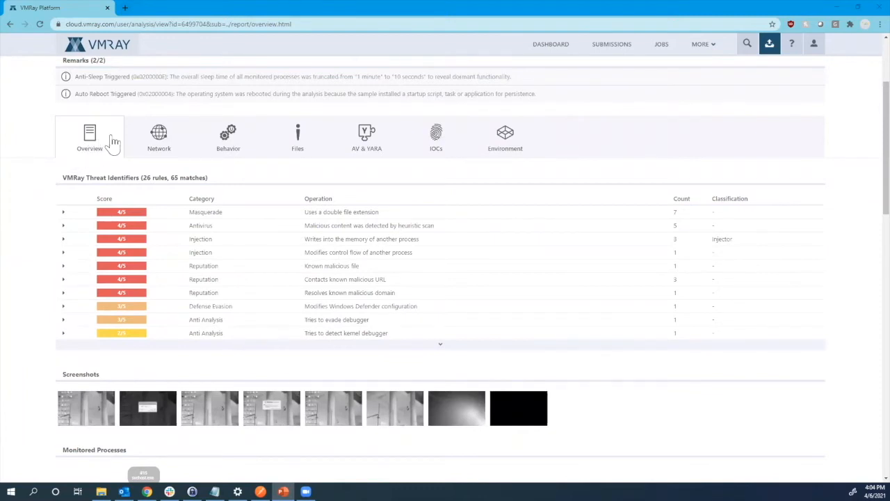
{"action": "mouse_move", "coordinate": [108, 146]}
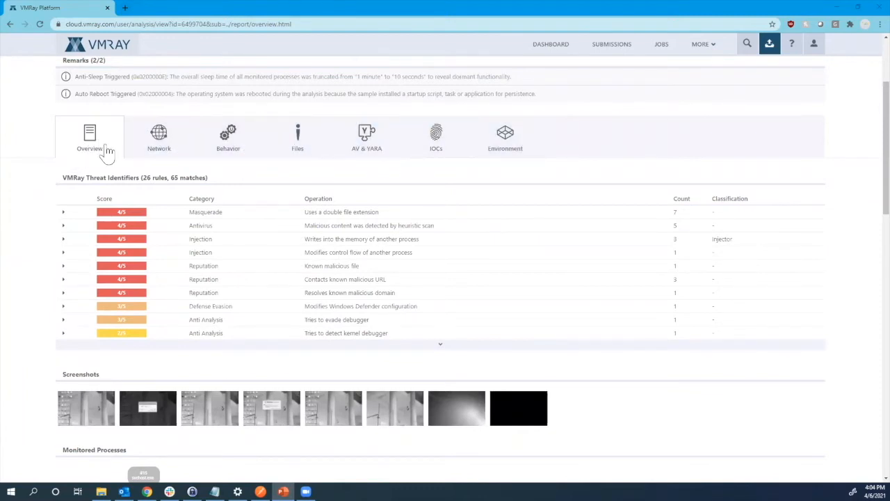
{"action": "mouse_move", "coordinate": [55, 240]}
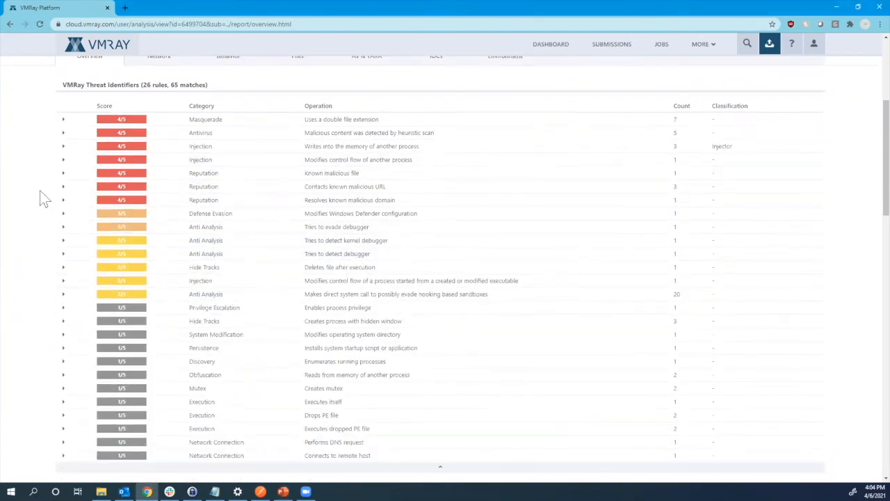
{"action": "mouse_move", "coordinate": [193, 154]}
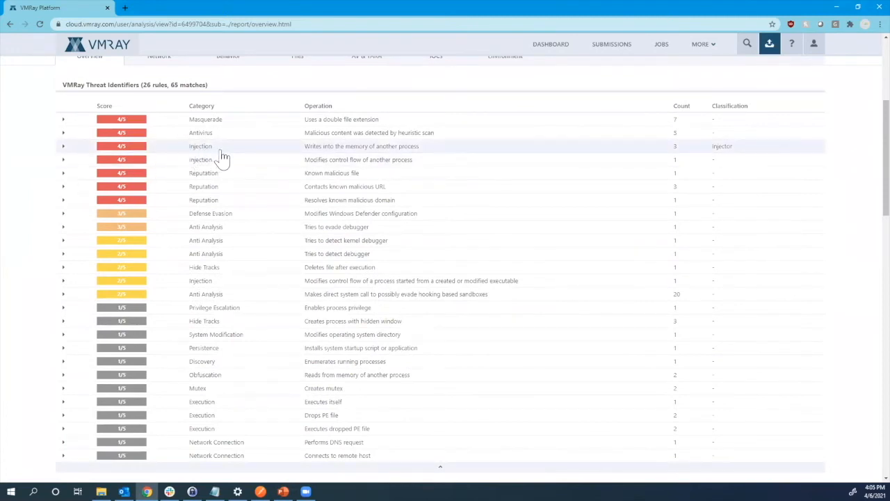
Step: Expand the memory-injection and kernel-debugger rules, and collapse the direct system call row
{"action": "left_click", "coordinate": [63, 146]}
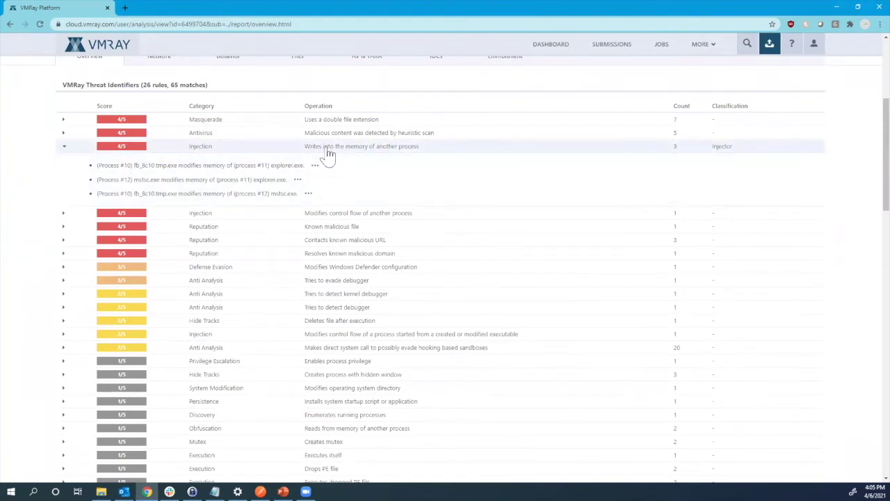
{"action": "mouse_move", "coordinate": [528, 143]}
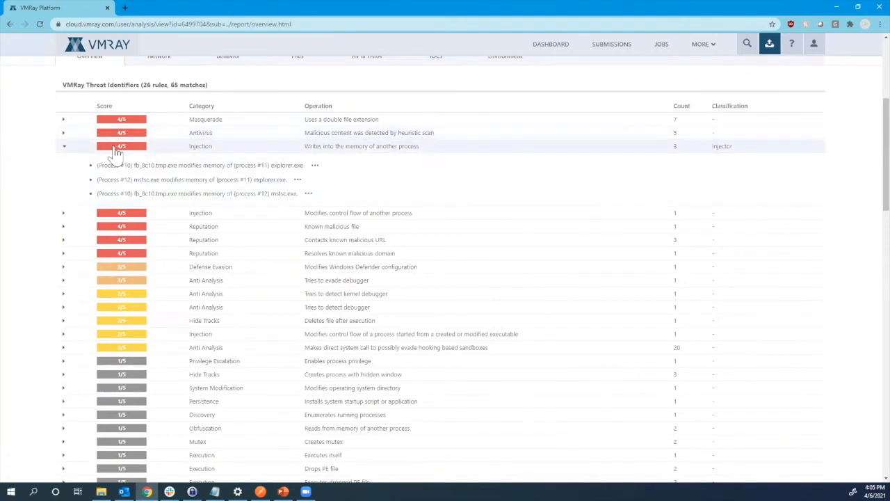
{"action": "scroll", "scroll_direction": "down", "scroll_amount": 3}
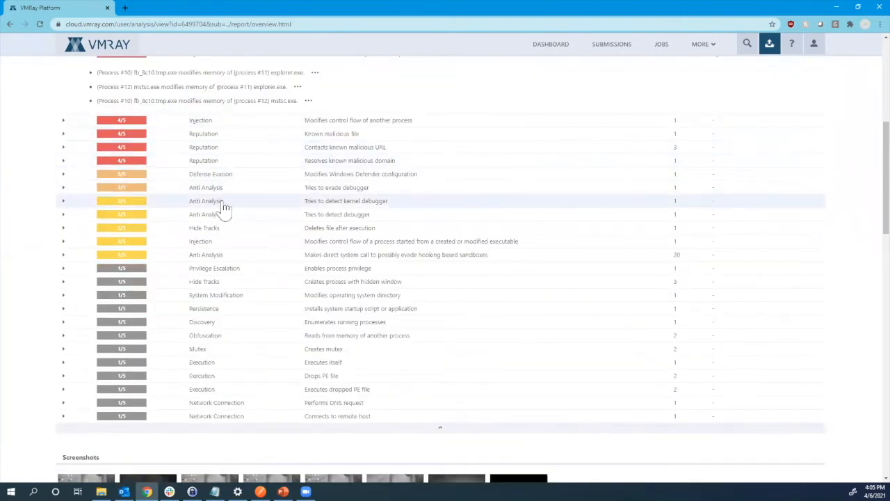
{"action": "left_click", "coordinate": [63, 201]}
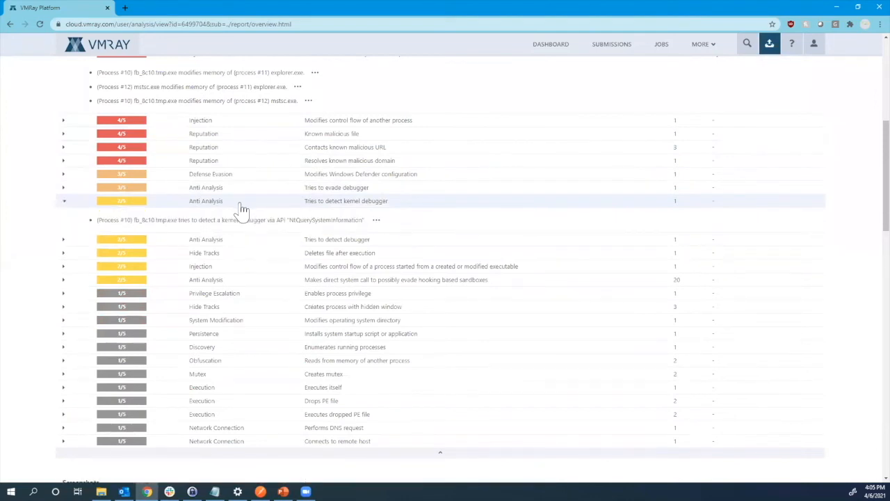
{"action": "left_click", "coordinate": [63, 279]}
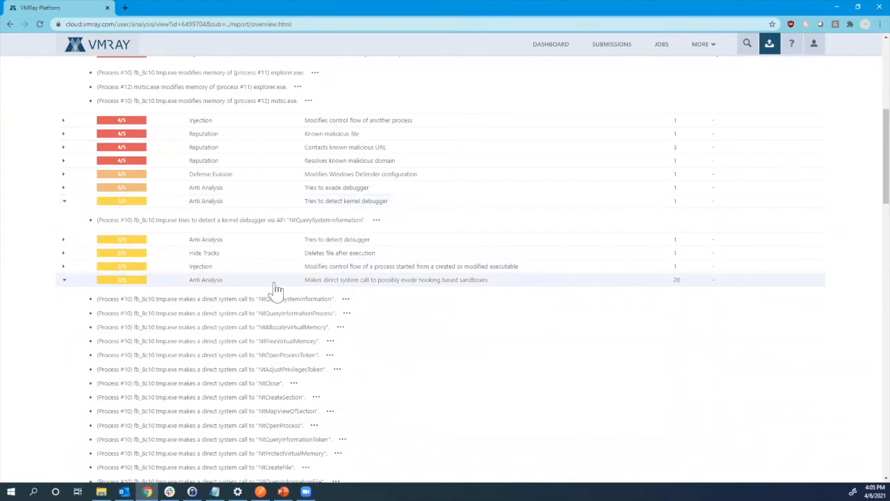
{"action": "mouse_move", "coordinate": [42, 250]}
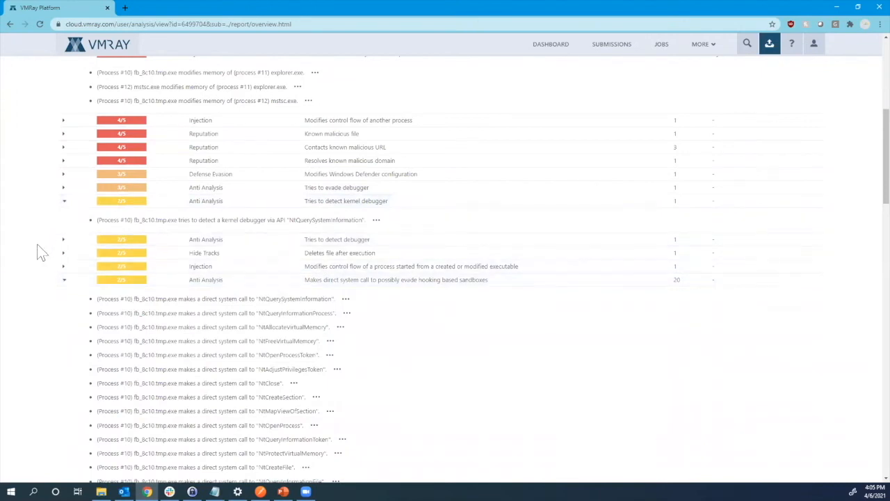
{"action": "scroll", "scroll_direction": "down", "scroll_amount": 3}
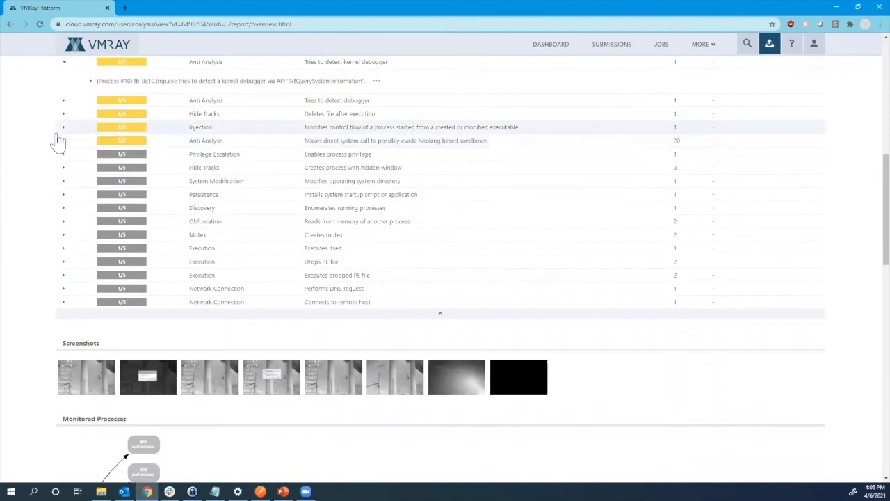
Step: Scroll past Screenshots and the Monitored Processes graph to the MITRE ATT&CK matrix
{"action": "scroll", "scroll_direction": "down", "scroll_amount": 3}
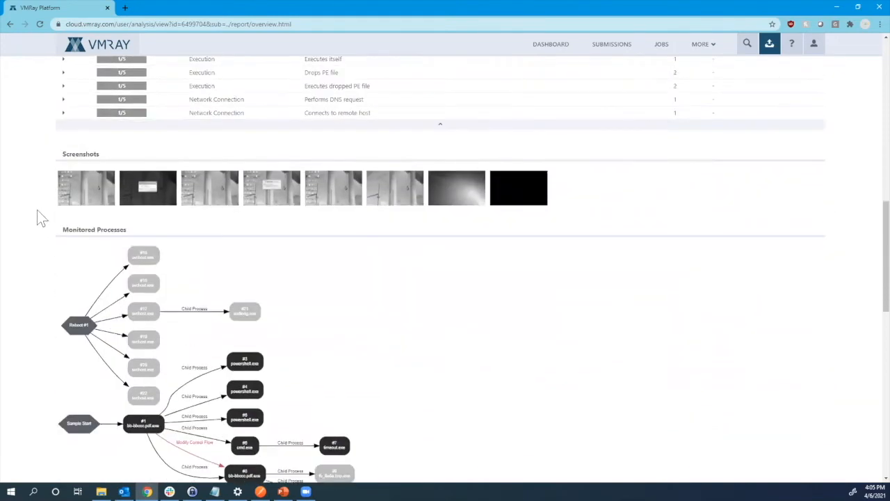
{"action": "scroll", "scroll_direction": "down", "scroll_amount": 3}
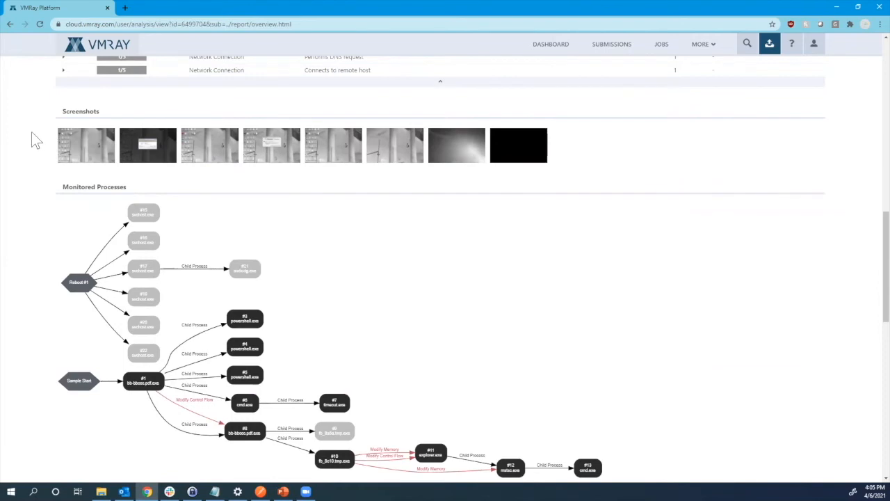
{"action": "scroll", "scroll_direction": "down", "scroll_amount": 3}
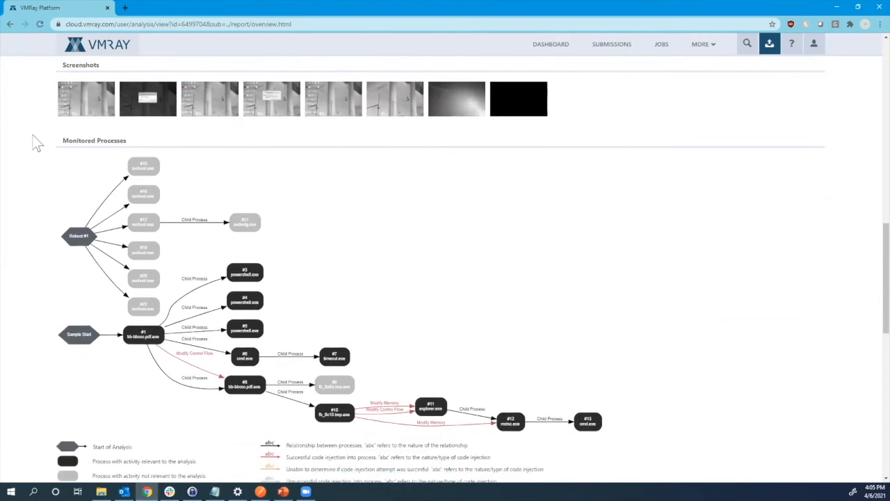
{"action": "scroll", "scroll_direction": "down", "scroll_amount": 3}
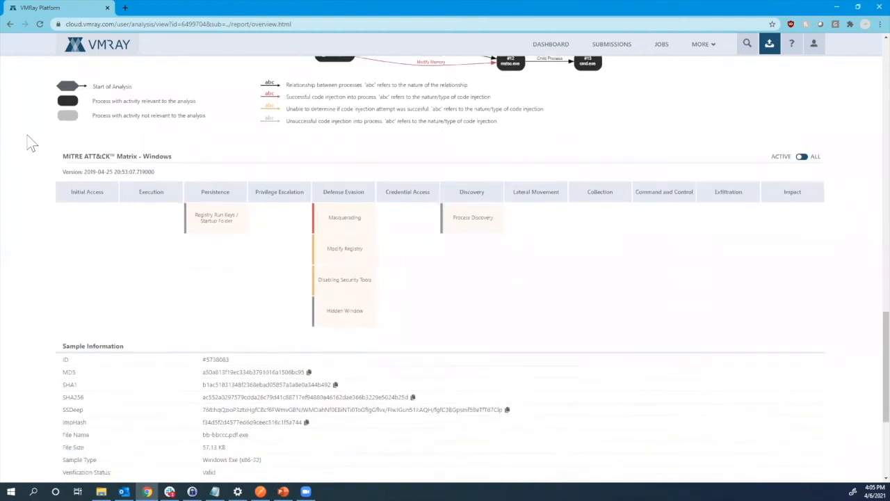
Step: Inspect the Disabling Security Tools evidence showing the Windows Defender exclusion, then close the popup
{"action": "scroll", "scroll_direction": "down", "scroll_amount": 3}
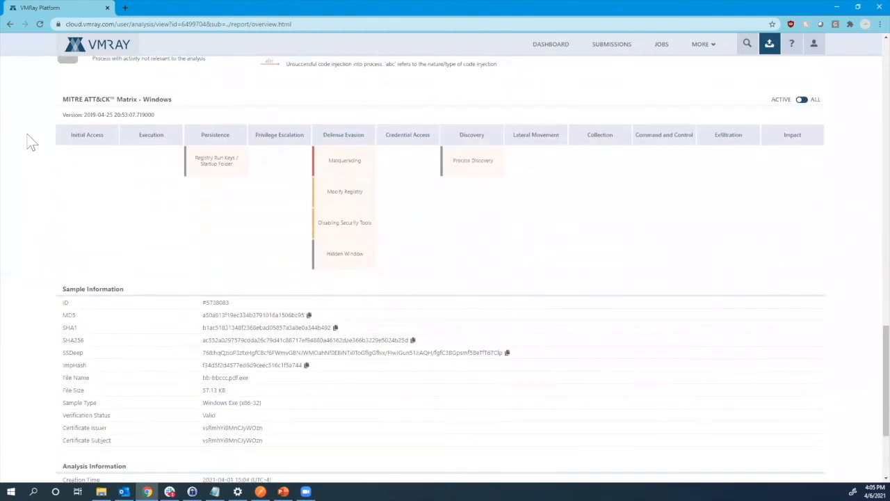
{"action": "mouse_move", "coordinate": [43, 127]}
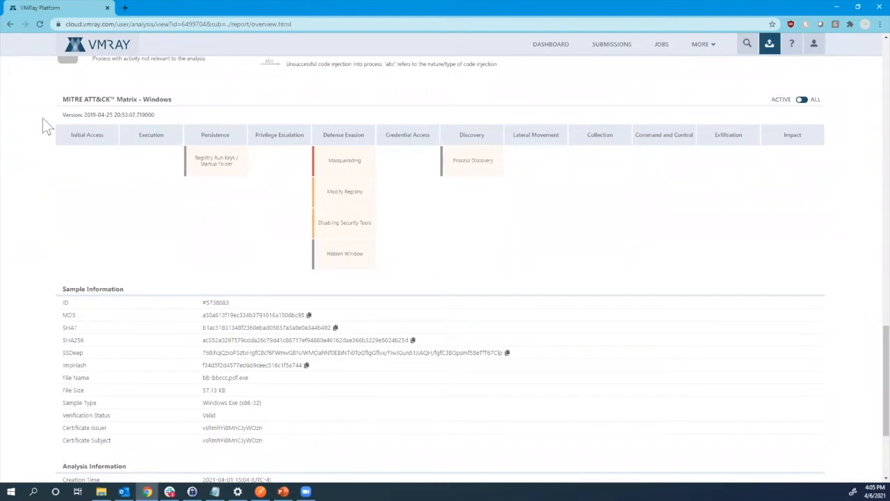
{"action": "mouse_move", "coordinate": [212, 153]}
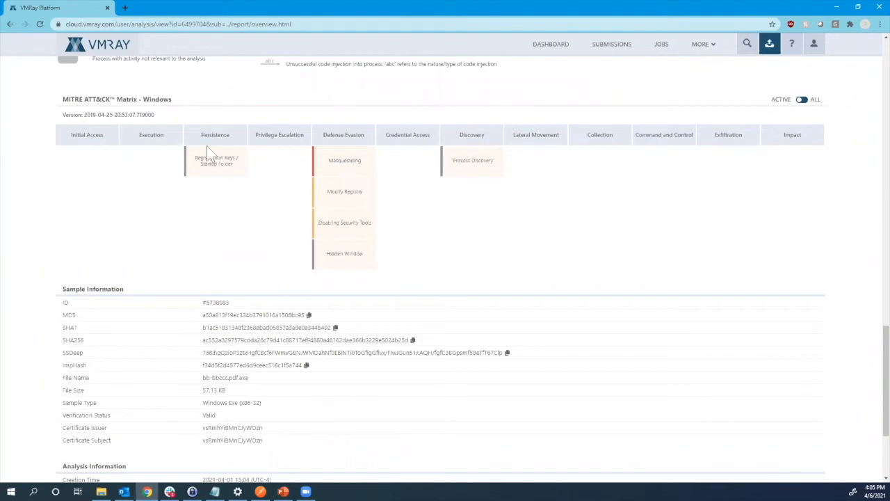
{"action": "mouse_move", "coordinate": [353, 230]}
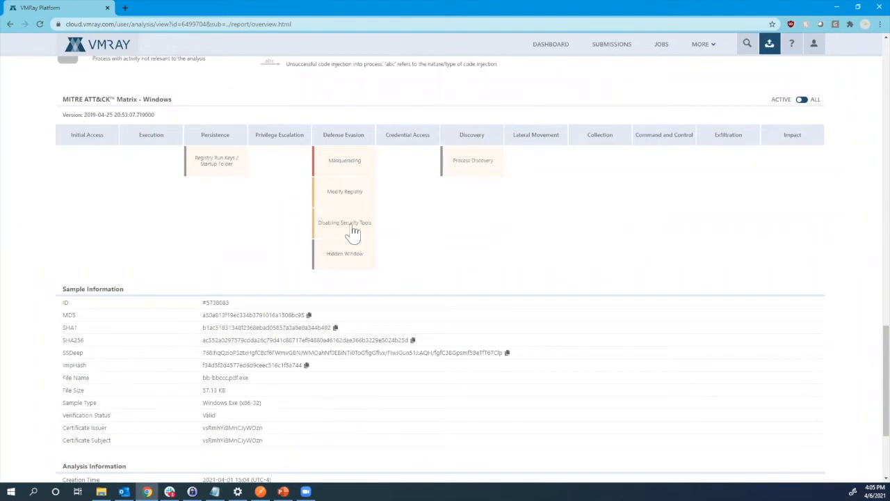
{"action": "left_click", "coordinate": [344, 222]}
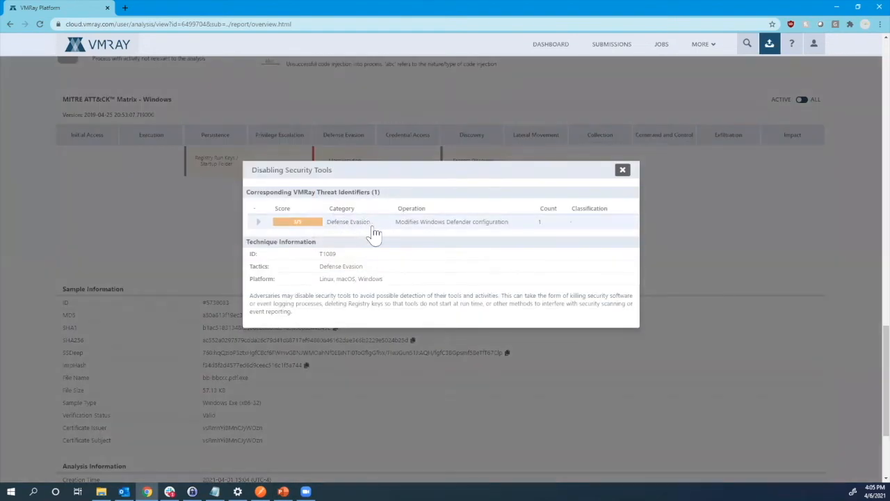
{"action": "left_click", "coordinate": [258, 221]}
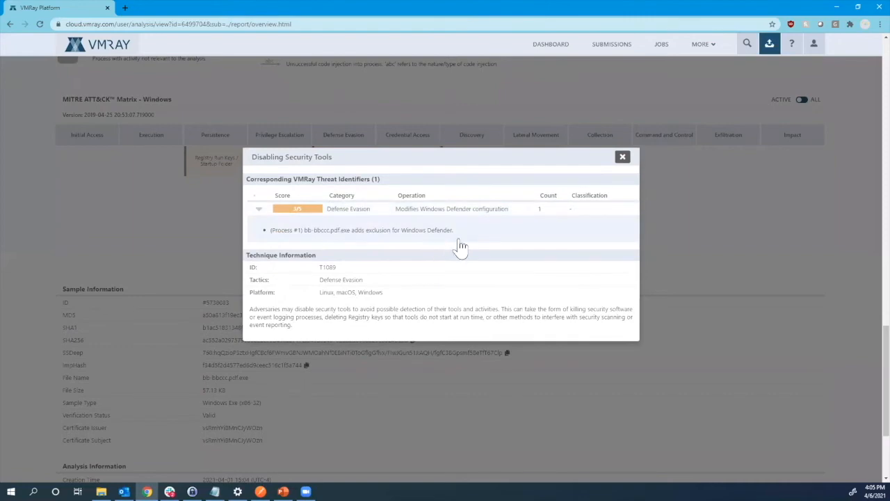
{"action": "left_click", "coordinate": [622, 156]}
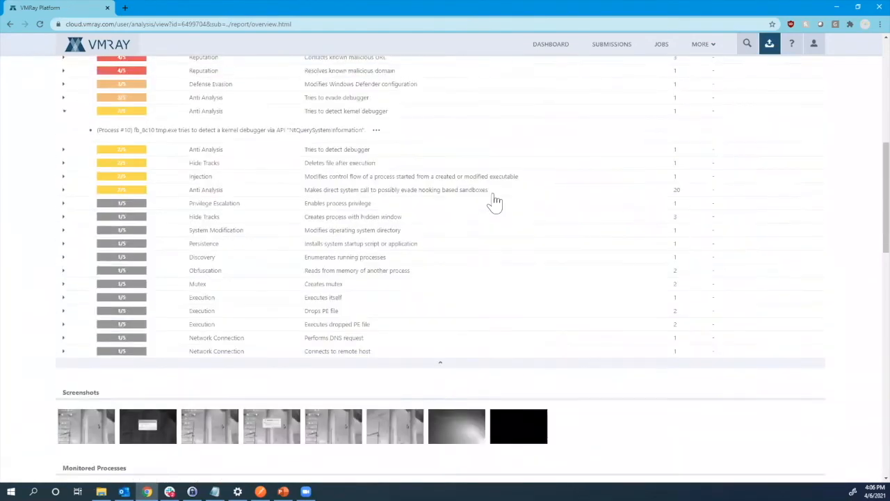
Step: Switch to the Network tab with its map of contacted hosts
{"action": "scroll", "scroll_direction": "up", "scroll_amount": 3}
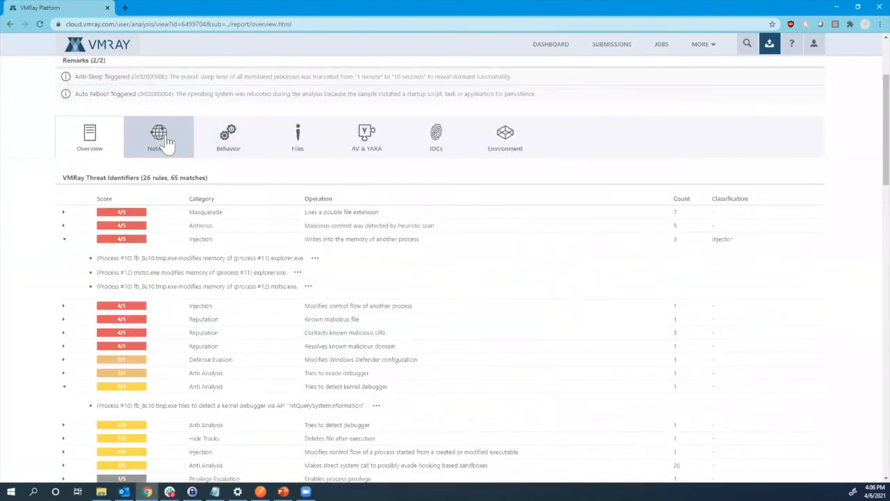
{"action": "left_click", "coordinate": [159, 137]}
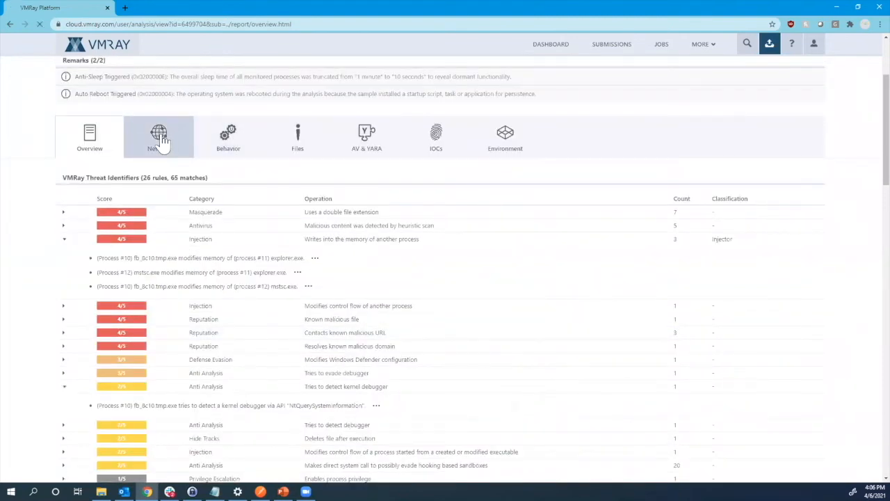
{"action": "left_click", "coordinate": [159, 137]}
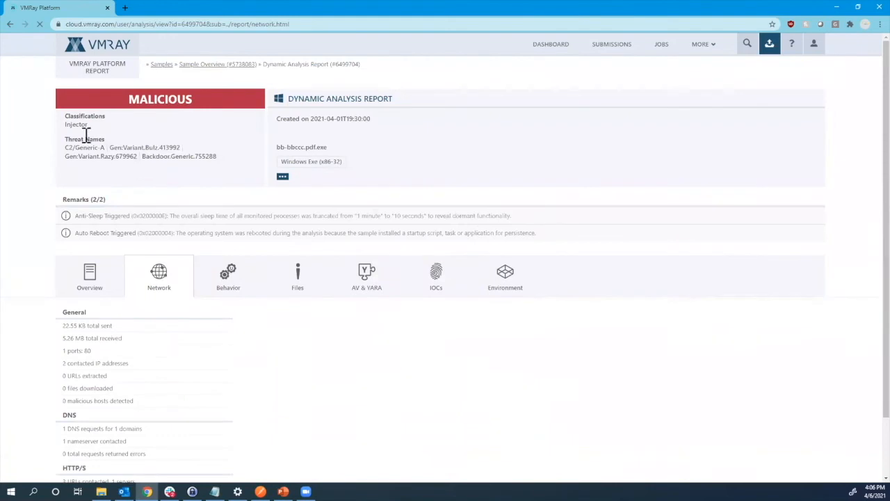
Step: Review the three malicious HTTP GET requests, their headers and C2 reputation details
{"action": "scroll", "scroll_direction": "down", "scroll_amount": 3}
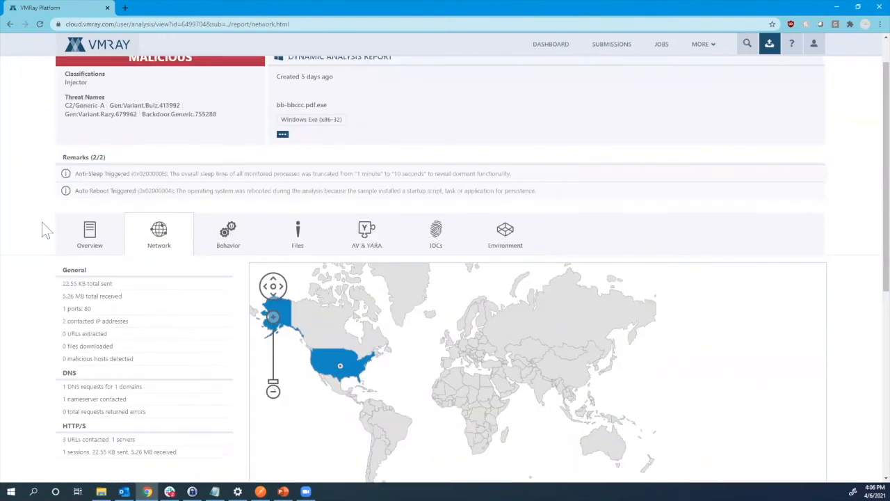
{"action": "scroll", "scroll_direction": "down", "scroll_amount": 3}
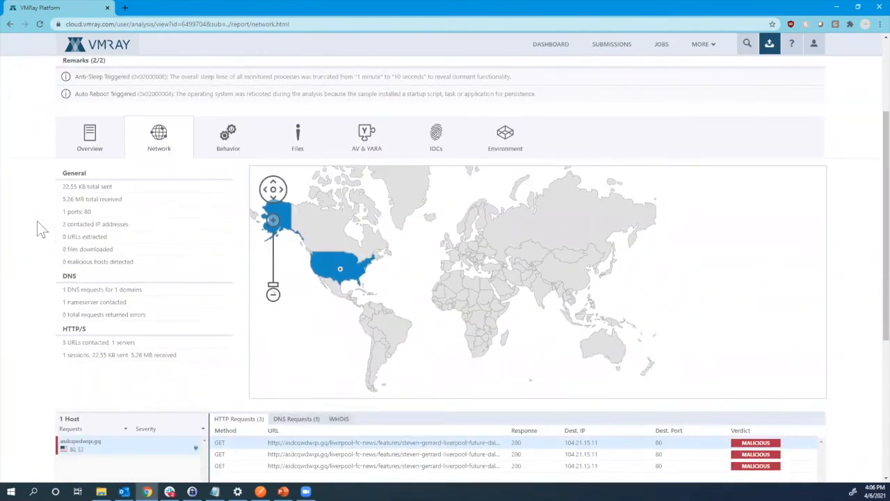
{"action": "scroll", "scroll_direction": "up", "scroll_amount": 3}
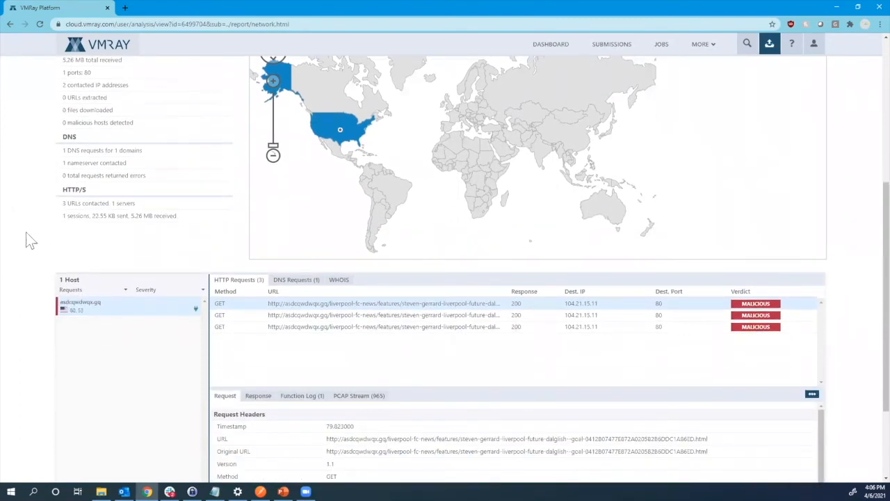
{"action": "scroll", "scroll_direction": "down", "scroll_amount": 3}
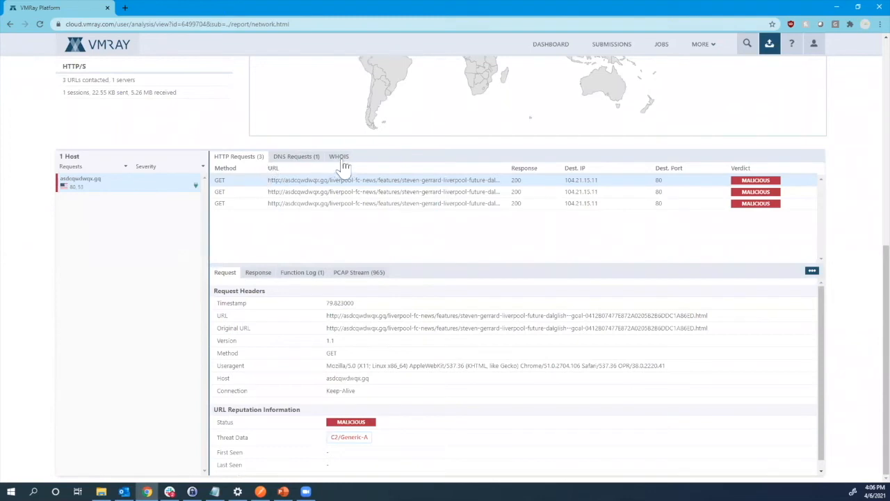
{"action": "mouse_move", "coordinate": [348, 170]}
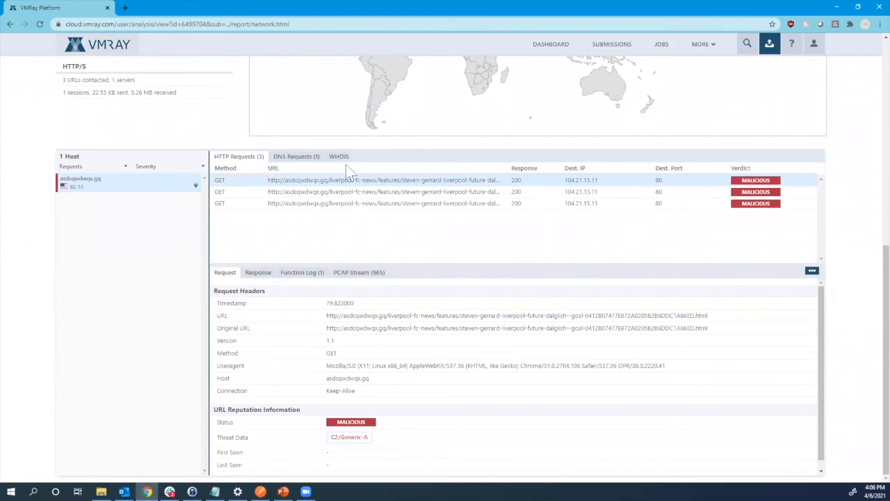
{"action": "left_click", "coordinate": [339, 156]}
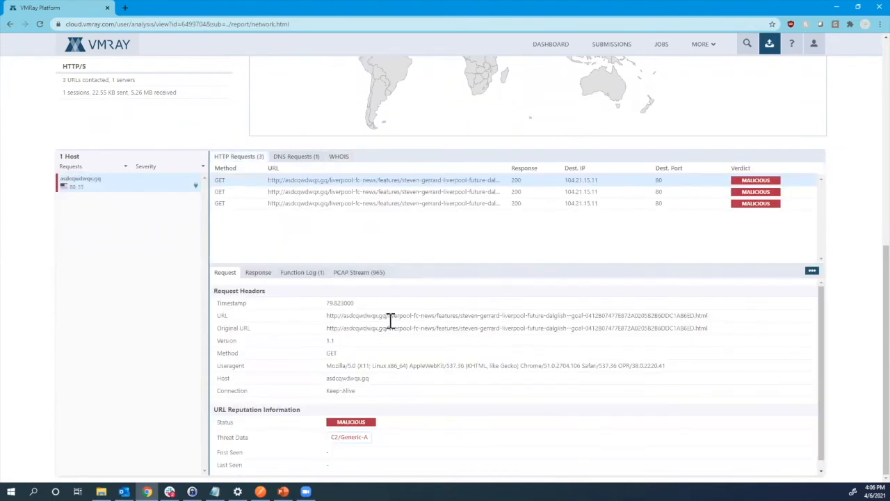
{"action": "scroll", "scroll_direction": "down", "scroll_amount": 3}
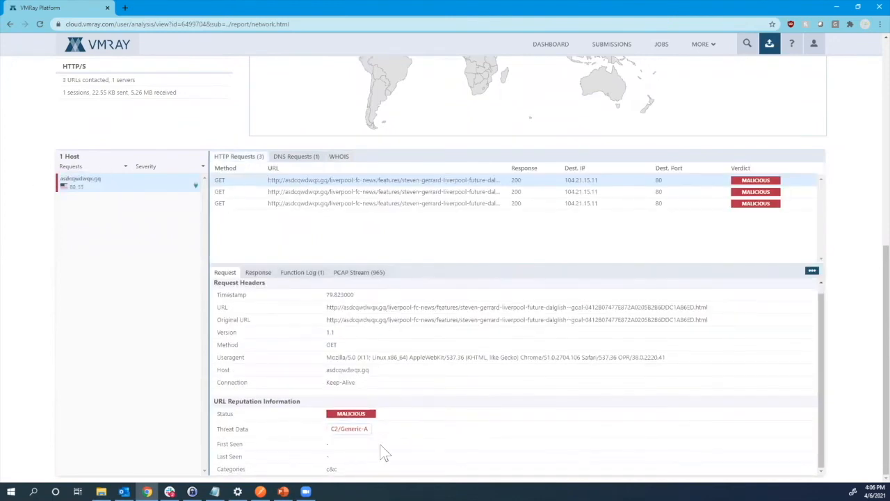
{"action": "mouse_move", "coordinate": [374, 311]}
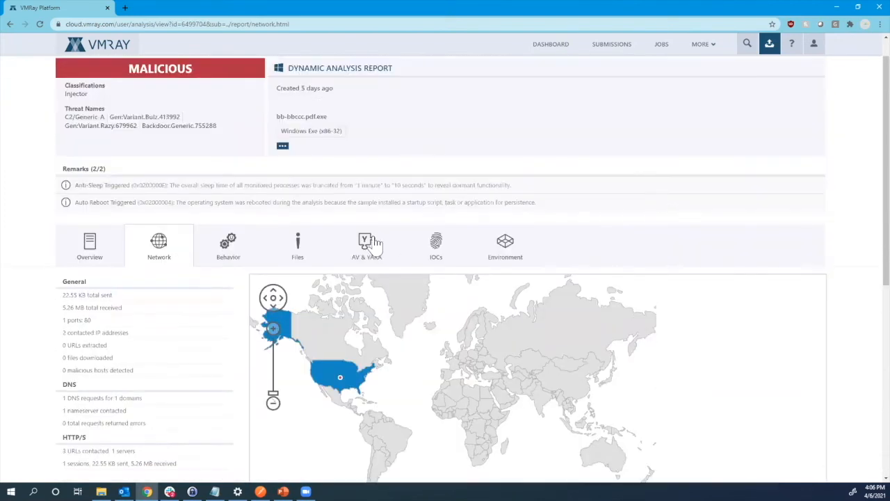
Step: In the Files tab, expand FB_8C10.tmp.exe's eight memory dumps and open the last dump's actions menu
{"action": "left_click", "coordinate": [297, 246]}
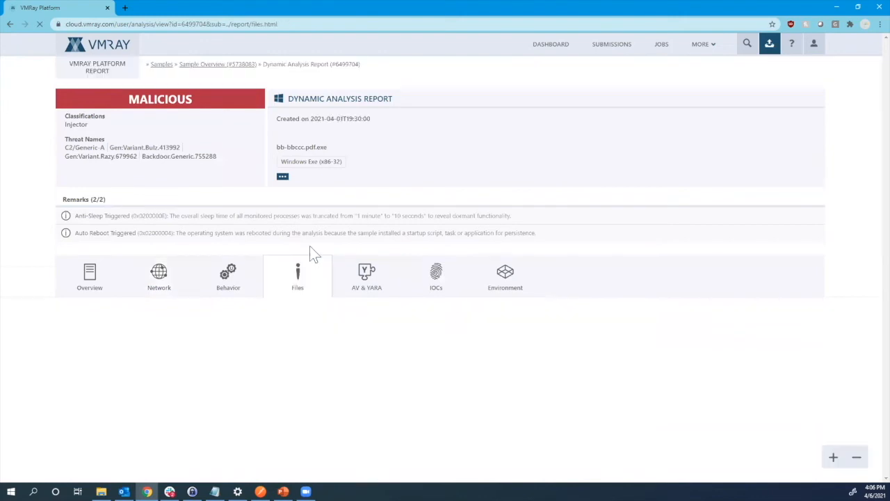
{"action": "left_click", "coordinate": [297, 276]}
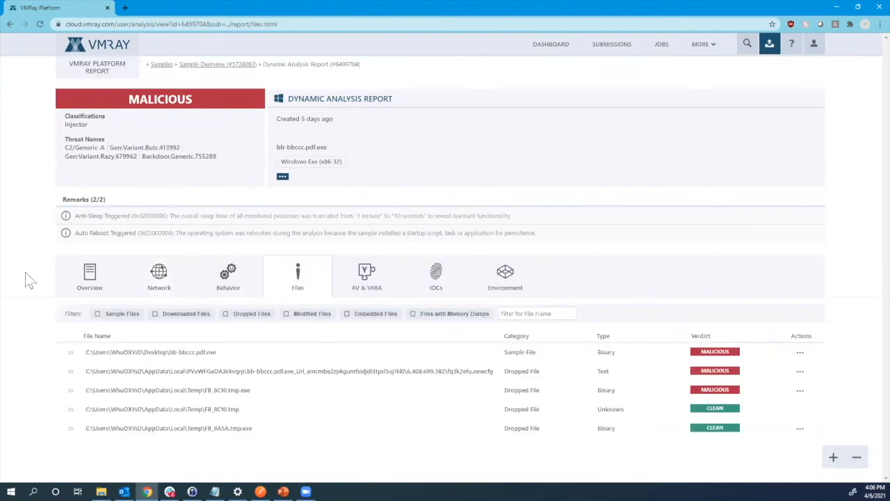
{"action": "mouse_move", "coordinate": [530, 382]}
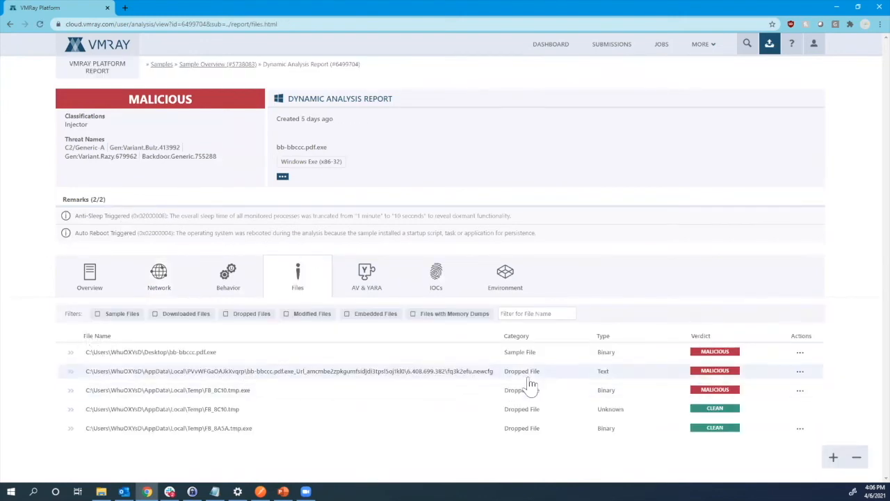
{"action": "mouse_move", "coordinate": [566, 386]}
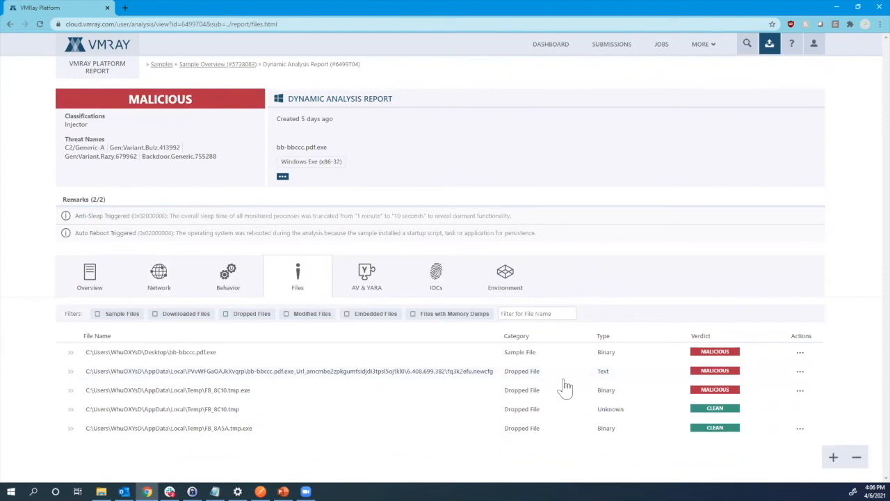
{"action": "mouse_move", "coordinate": [596, 407]}
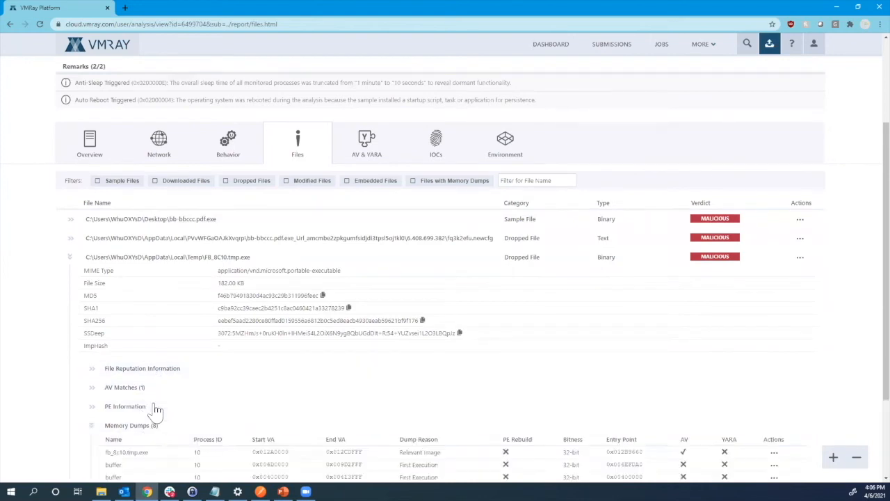
{"action": "scroll", "scroll_direction": "down", "scroll_amount": 3}
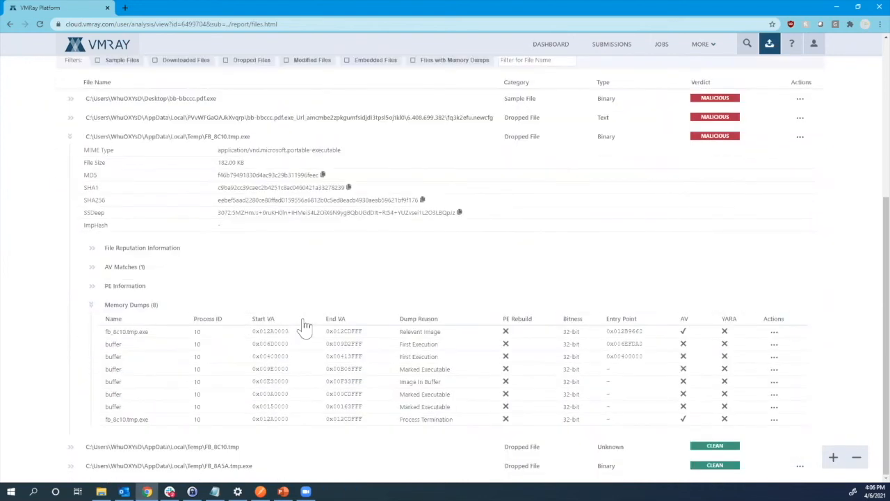
{"action": "mouse_move", "coordinate": [309, 333]}
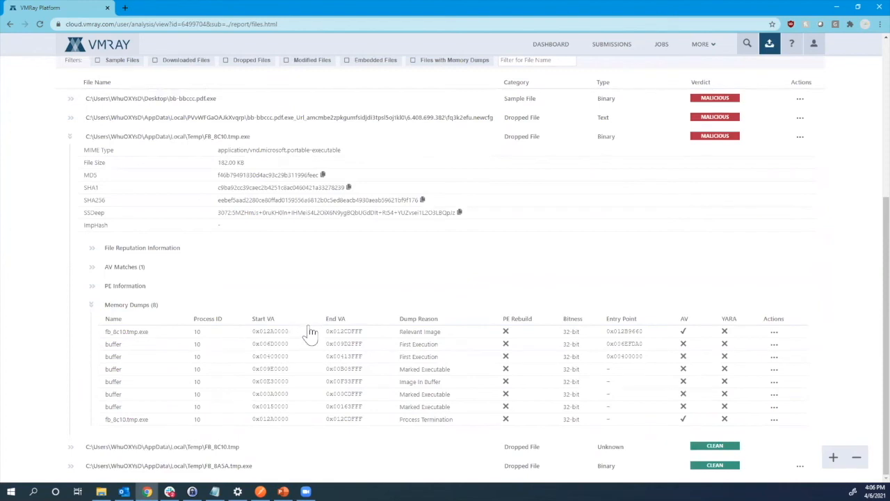
{"action": "mouse_move", "coordinate": [318, 341]}
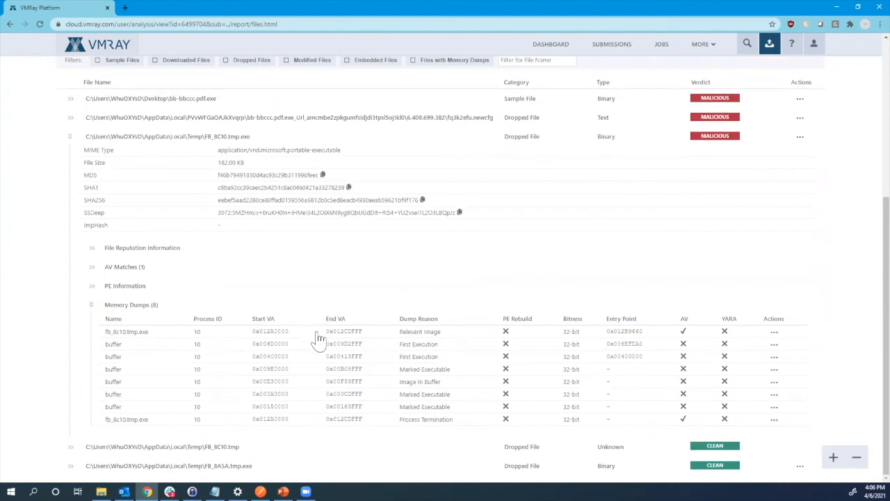
{"action": "mouse_move", "coordinate": [450, 308]}
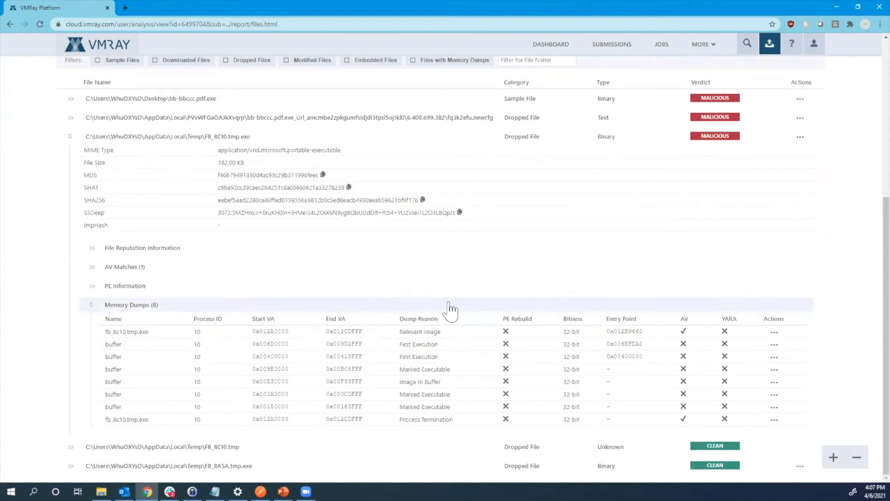
{"action": "mouse_move", "coordinate": [570, 309]}
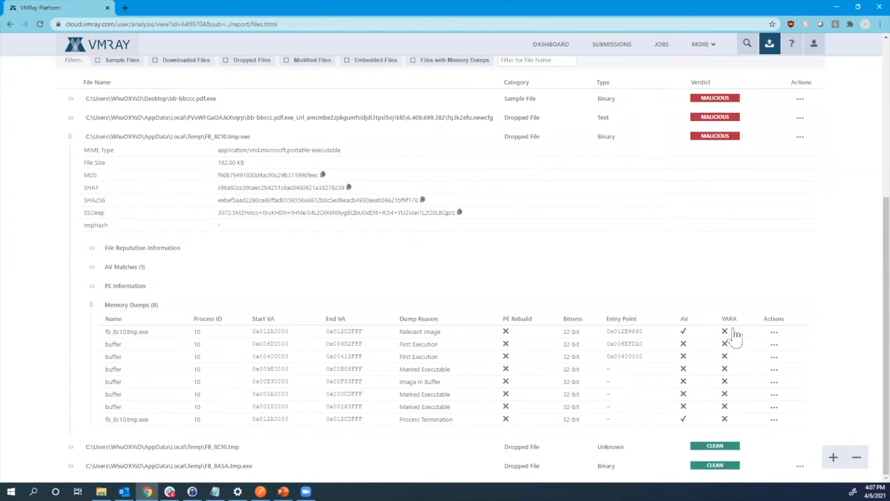
{"action": "mouse_move", "coordinate": [692, 340]}
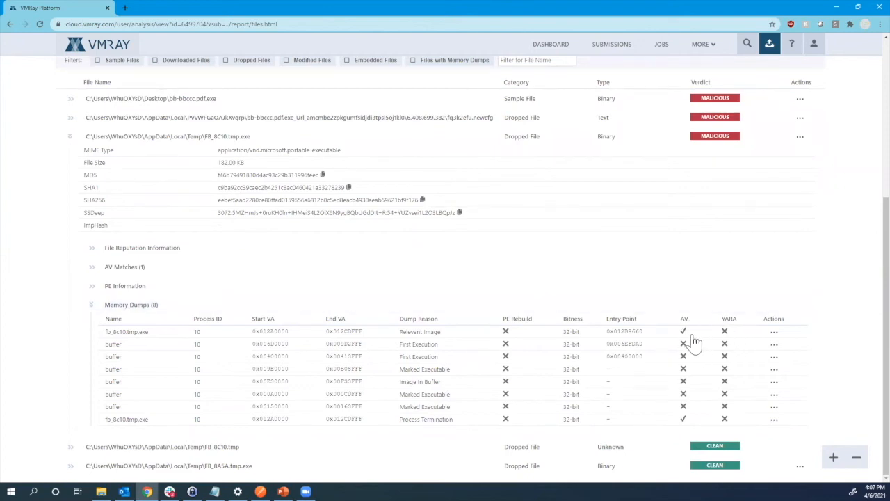
{"action": "mouse_move", "coordinate": [689, 424]}
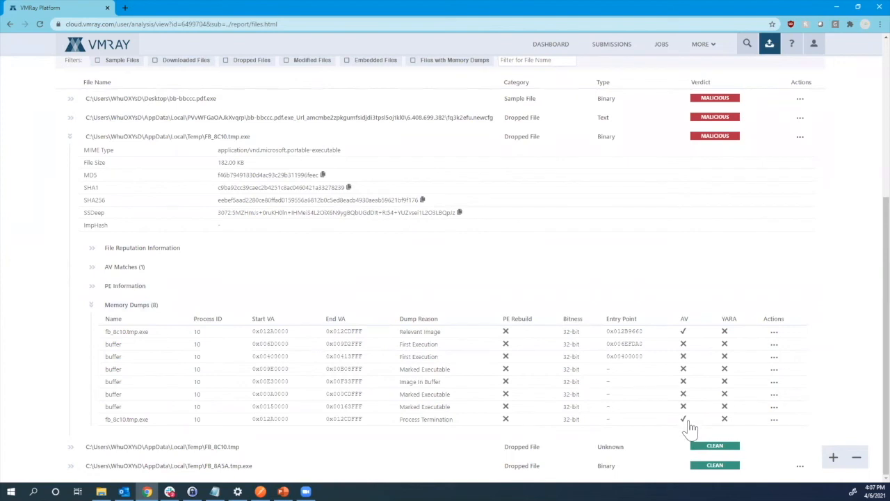
{"action": "mouse_move", "coordinate": [771, 426]}
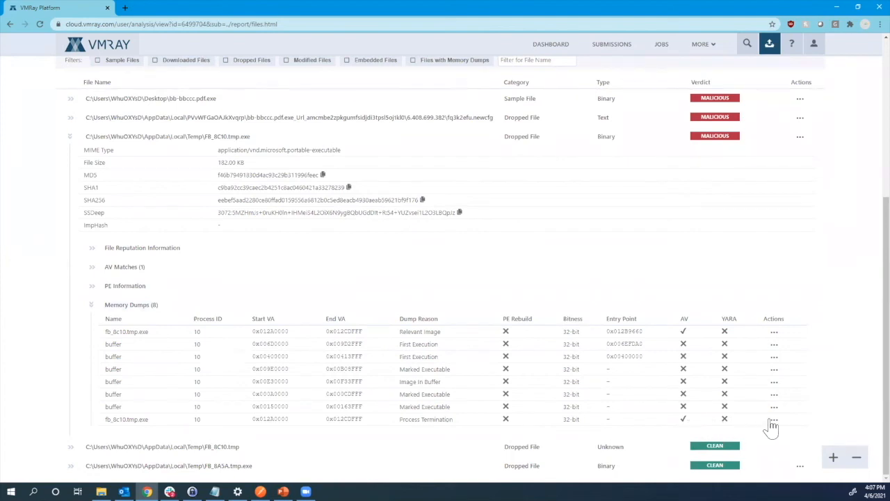
{"action": "left_click", "coordinate": [774, 419]}
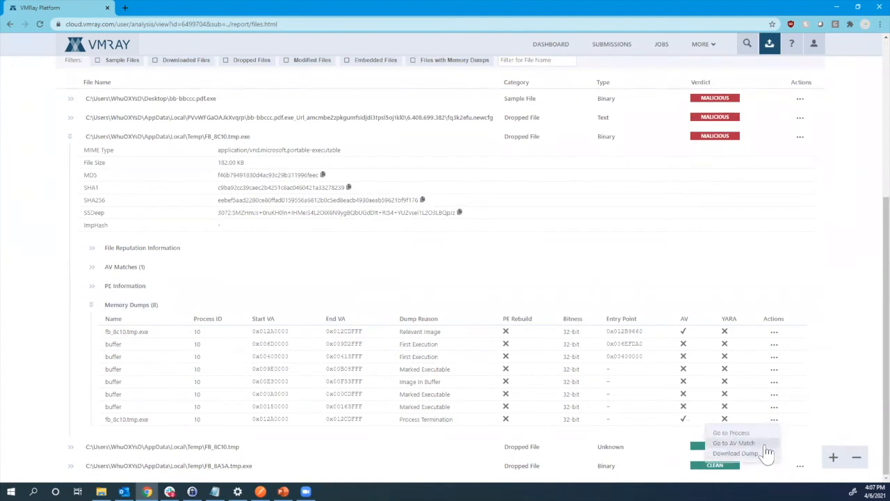
Step: Go to the AV match for the last memory dump, showing five AV matches and no YARA matches
{"action": "left_click", "coordinate": [734, 443]}
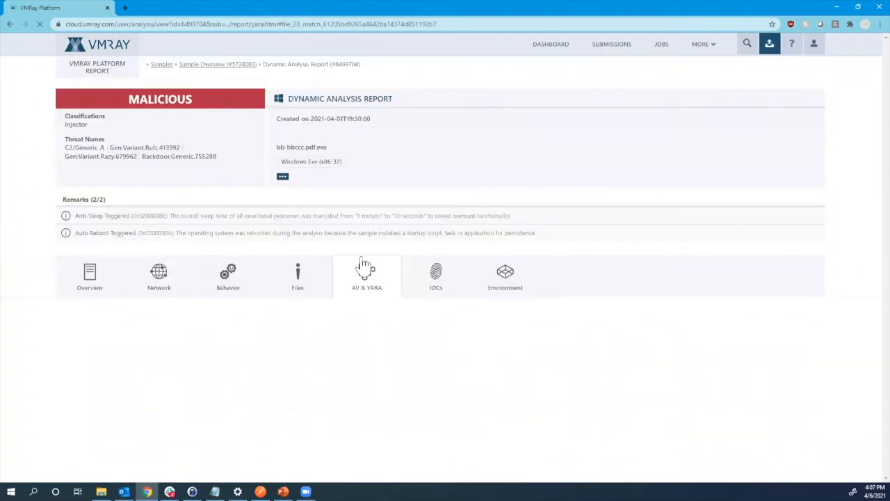
{"action": "left_click", "coordinate": [366, 276]}
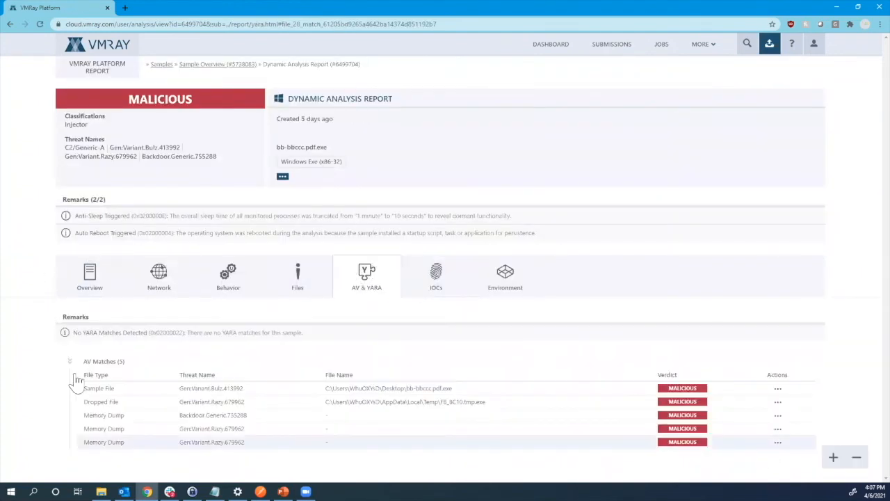
{"action": "mouse_move", "coordinate": [295, 451]}
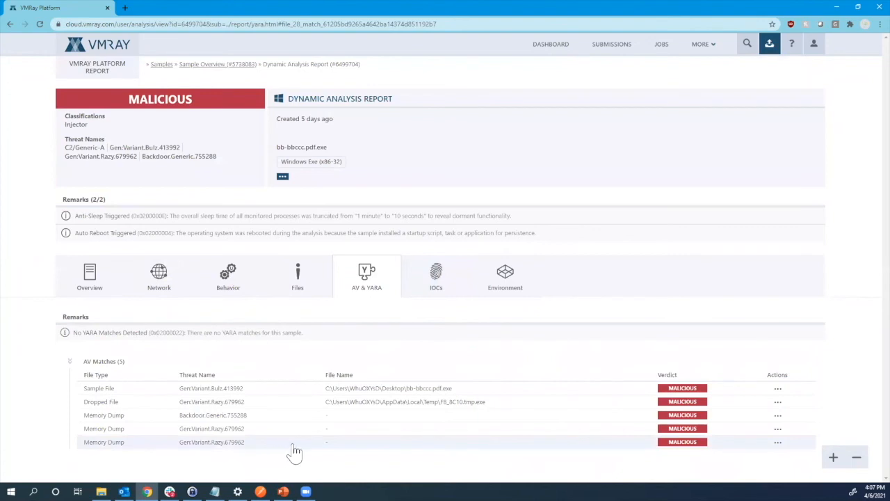
{"action": "mouse_move", "coordinate": [228, 463]}
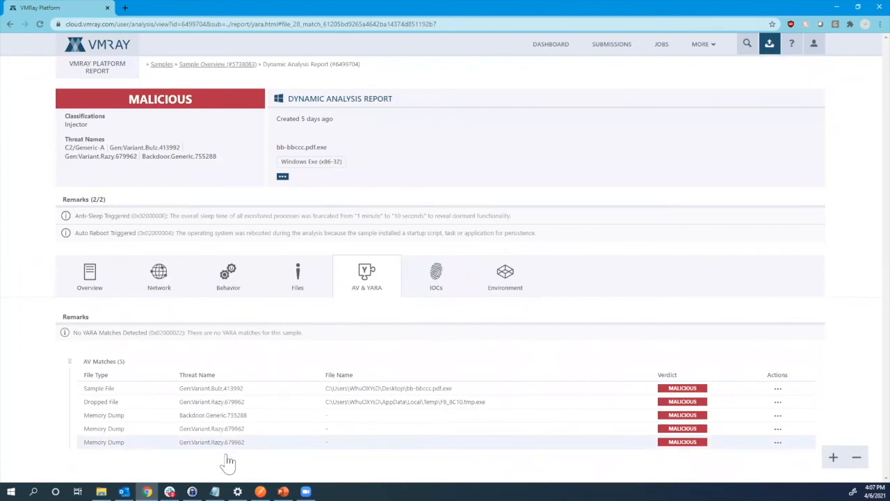
{"action": "mouse_move", "coordinate": [132, 396]}
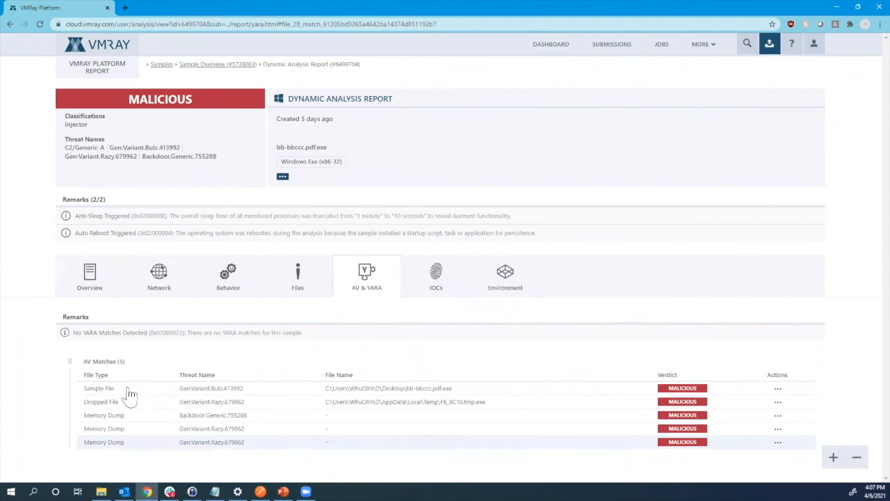
{"action": "mouse_move", "coordinate": [39, 385]}
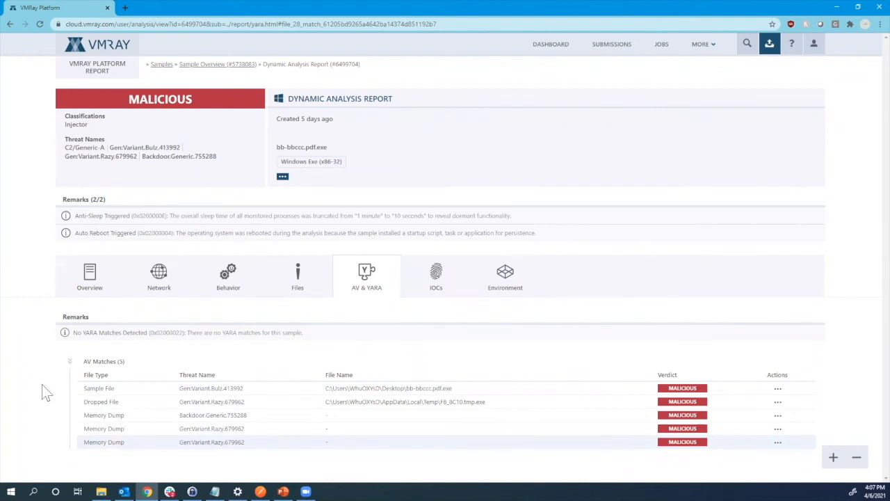
{"action": "mouse_move", "coordinate": [57, 361]}
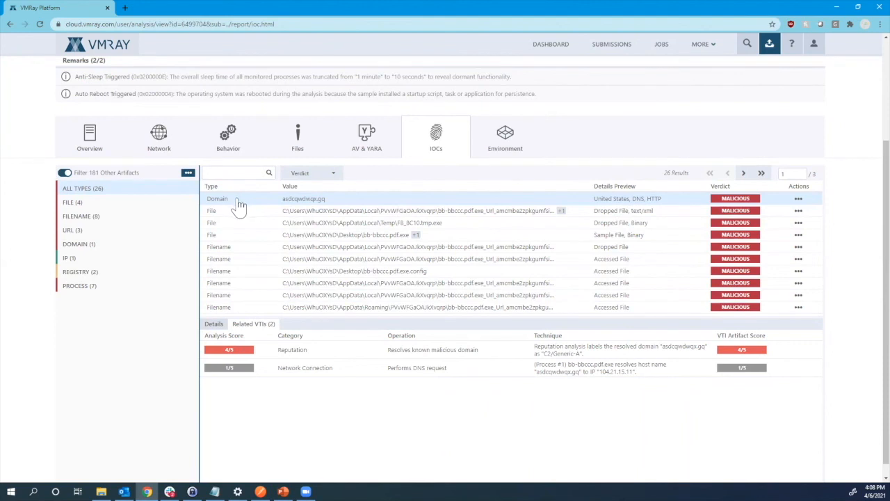
{"action": "mouse_move", "coordinate": [328, 222]}
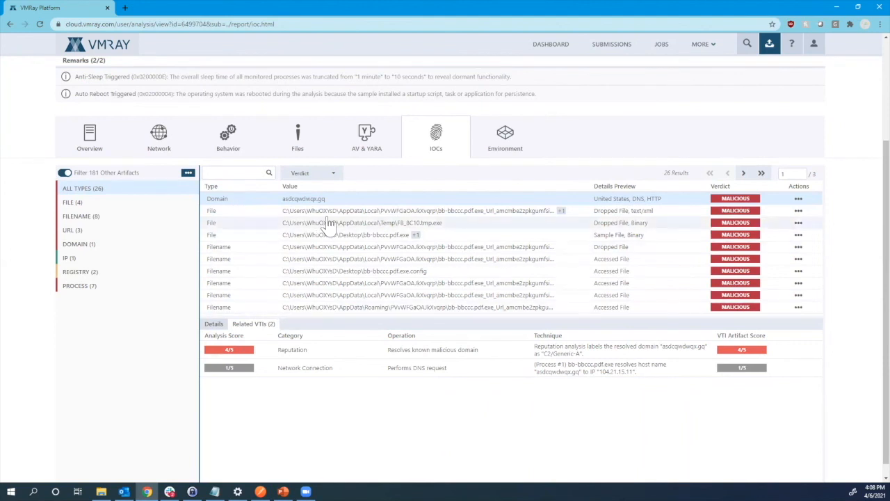
{"action": "mouse_move", "coordinate": [313, 332]}
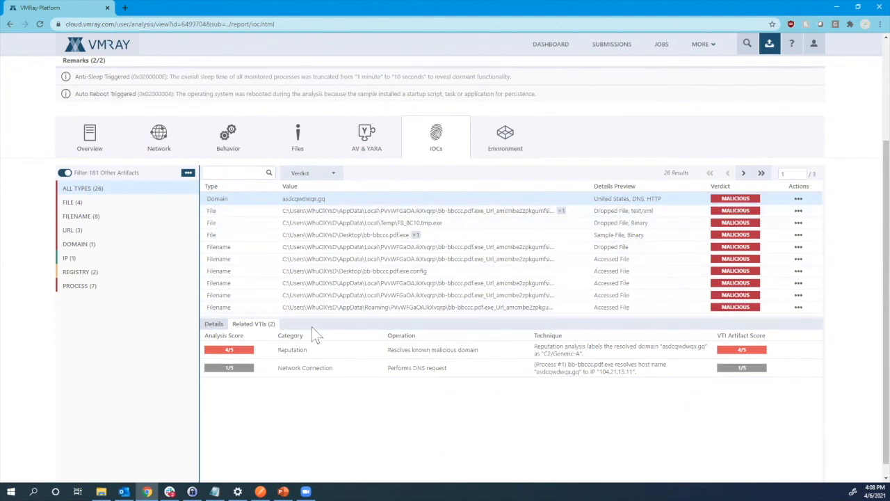
{"action": "mouse_move", "coordinate": [437, 380]}
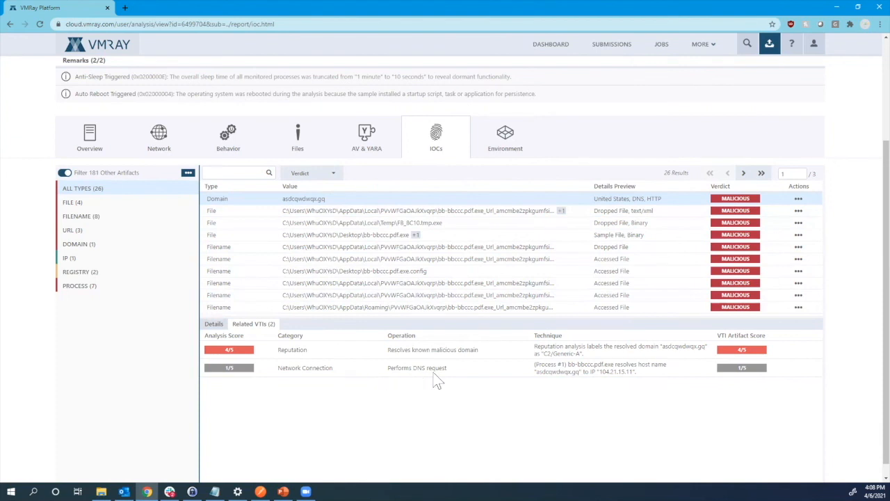
{"action": "mouse_move", "coordinate": [548, 386]}
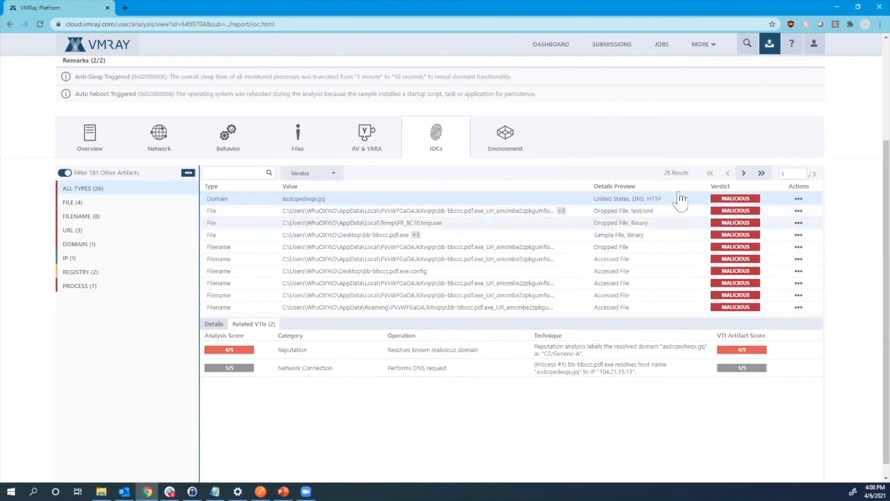
{"action": "mouse_move", "coordinate": [730, 205]}
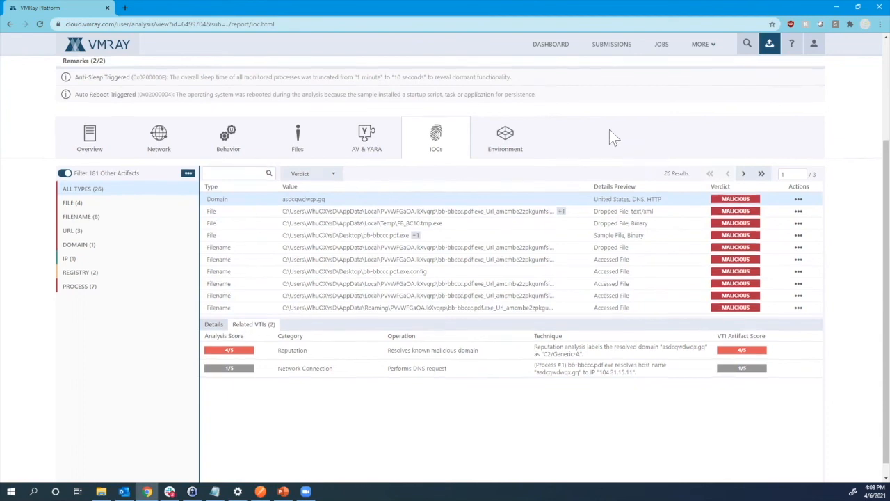
Step: Scroll back to the top of the 26 malicious indicators for asdcqwdwqx.gq and its related VTIs
{"action": "scroll", "scroll_direction": "up", "scroll_amount": 3}
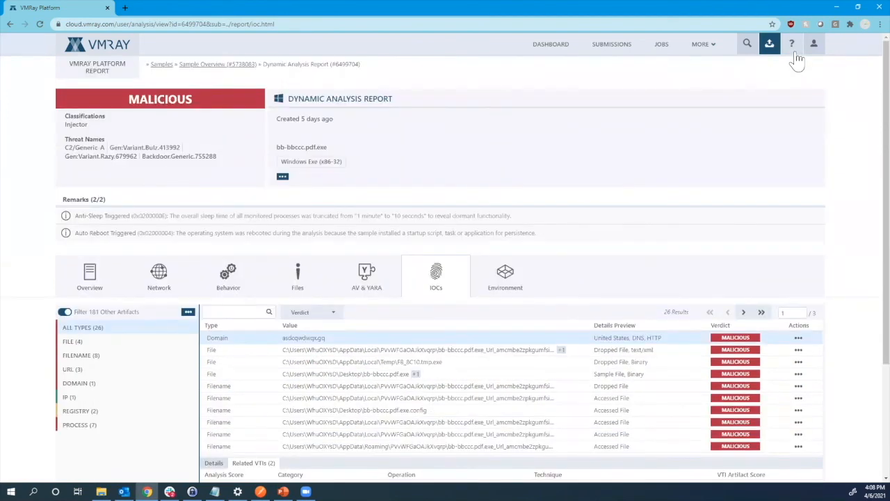
Step: Open the Knowledge Center from the help icon and browse its release notes, onboarding and API guides
{"action": "left_click", "coordinate": [791, 43]}
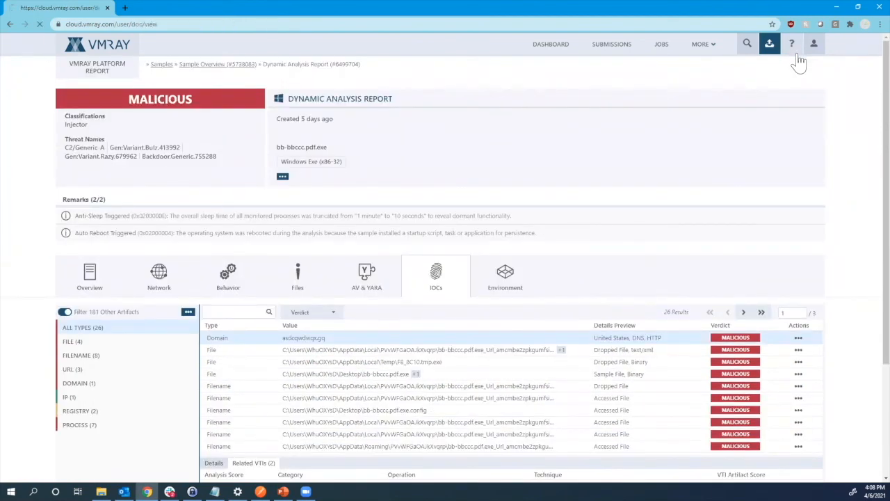
{"action": "left_click", "coordinate": [791, 43]}
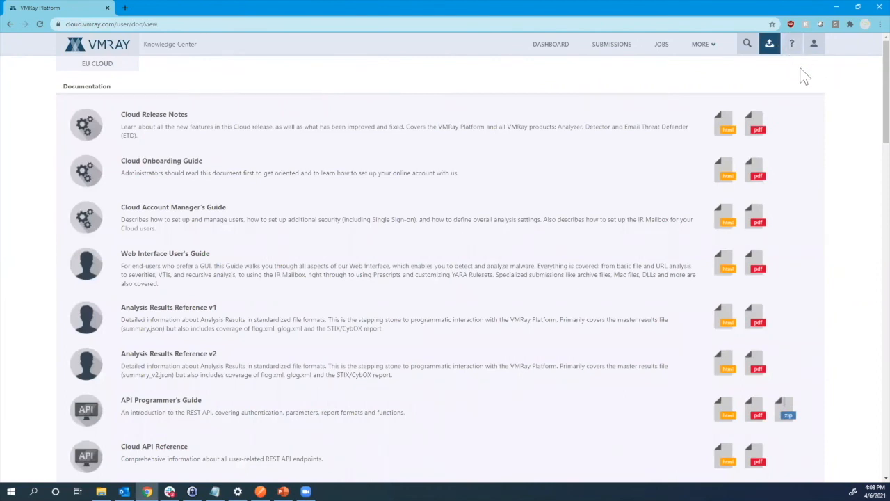
{"action": "mouse_move", "coordinate": [860, 142]}
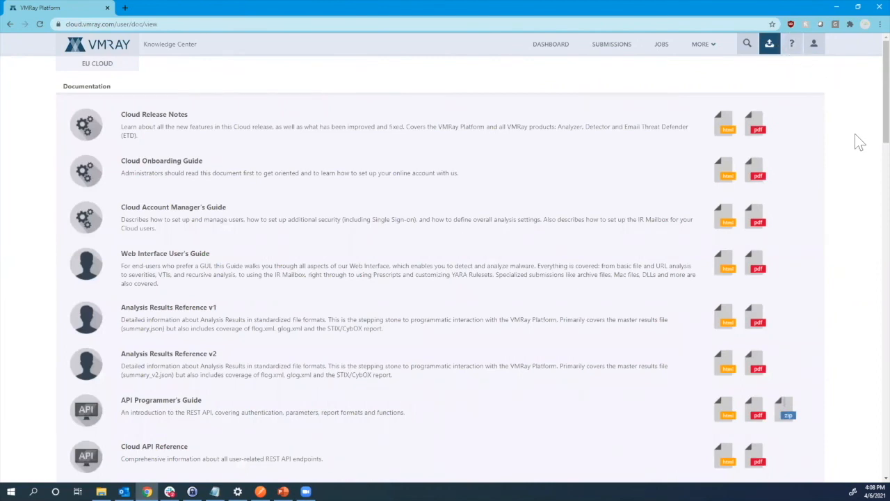
{"action": "scroll", "scroll_direction": "down", "scroll_amount": 3}
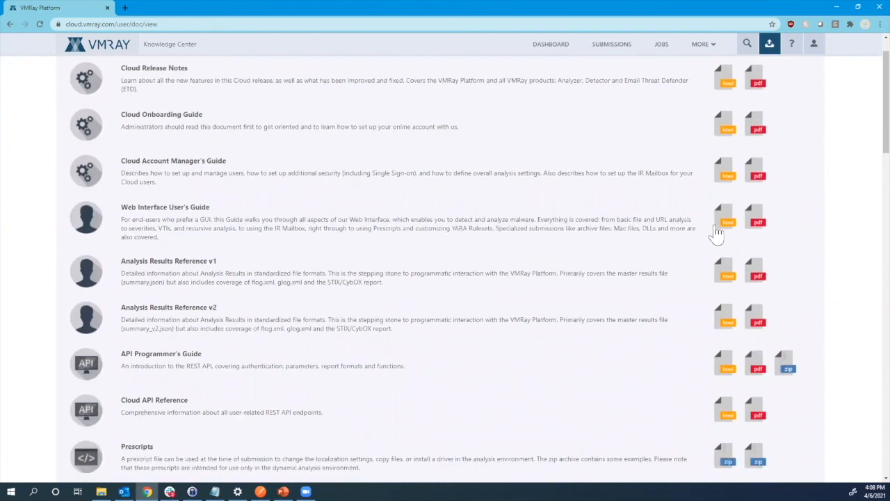
{"action": "mouse_move", "coordinate": [638, 207]}
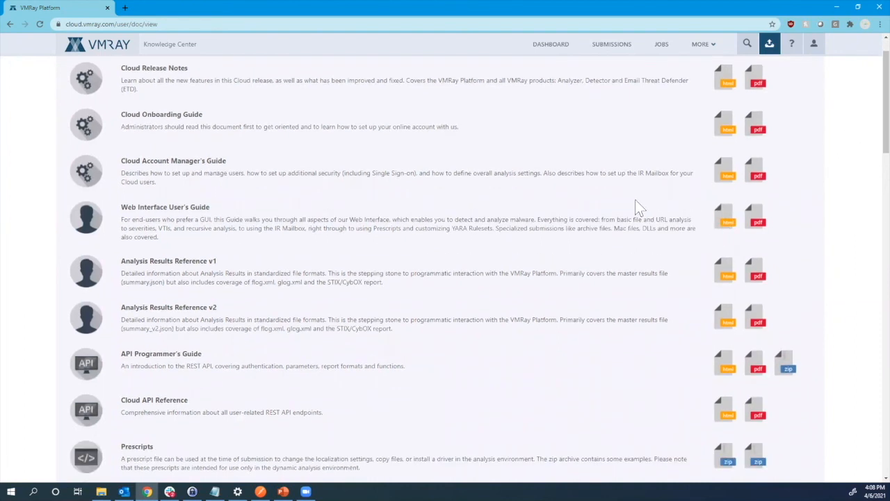
{"action": "mouse_move", "coordinate": [598, 321]}
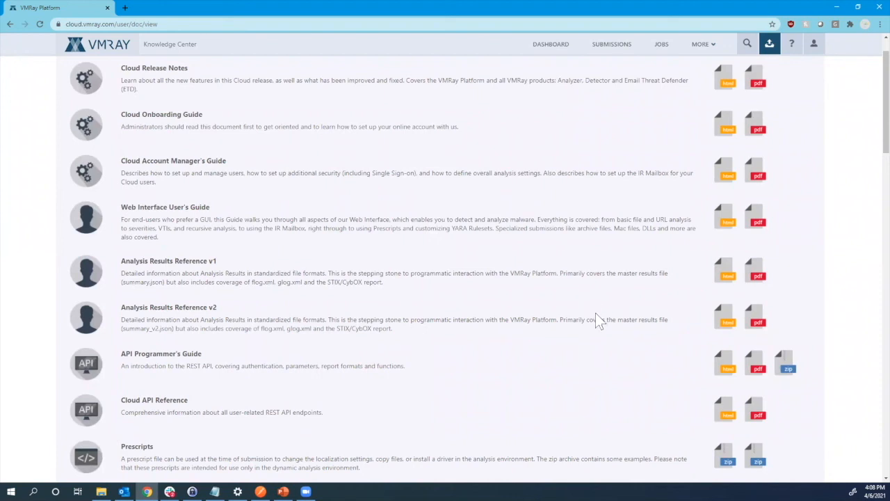
{"action": "mouse_move", "coordinate": [647, 372]}
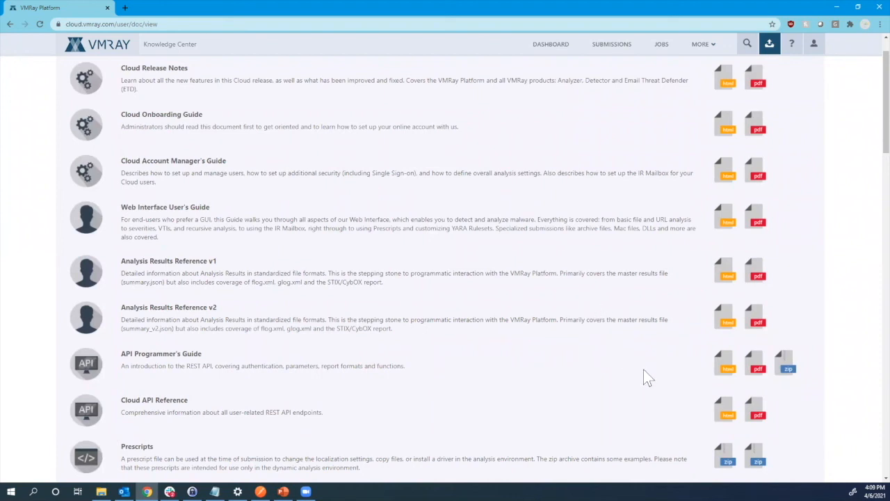
{"action": "mouse_move", "coordinate": [847, 288]}
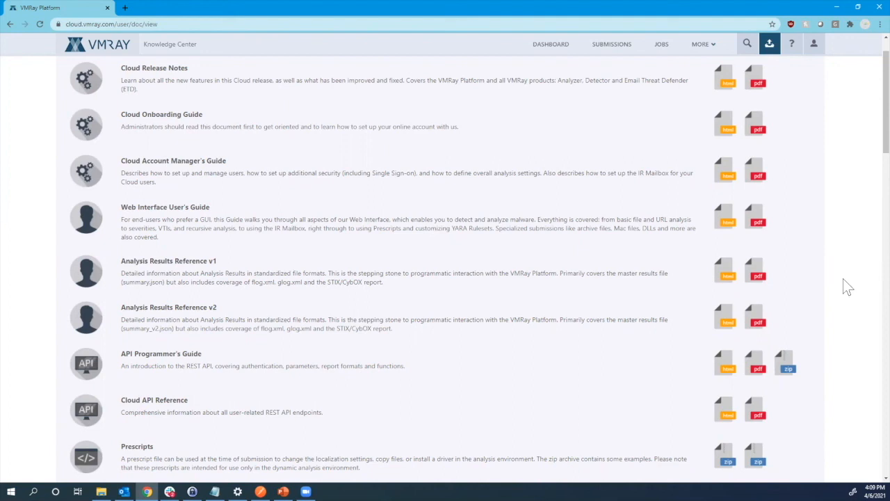